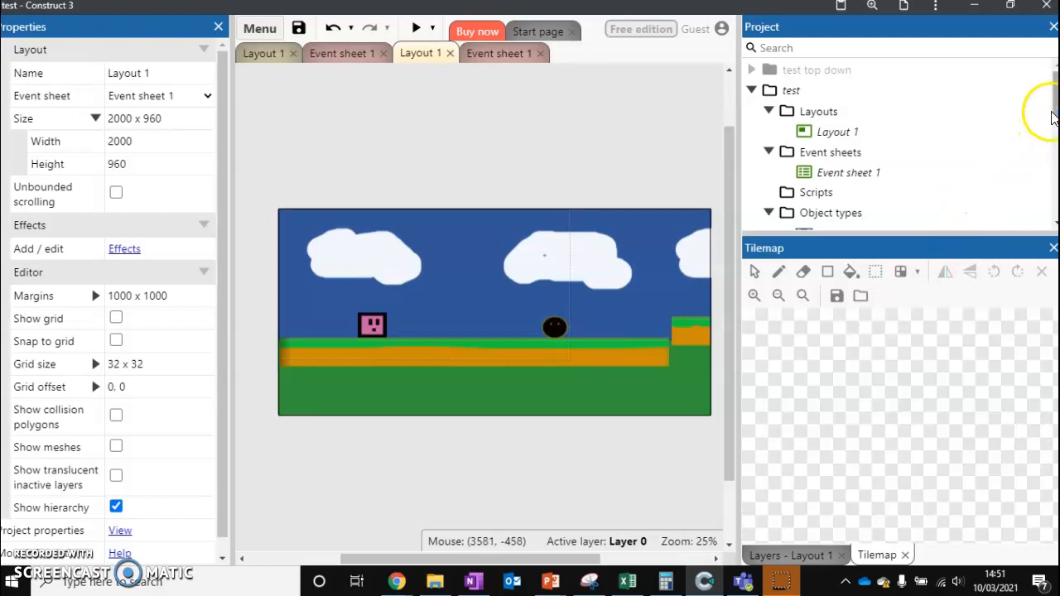
- Clone the Enemy object type so Enemy2, Enemy3 and Enemy4 exist in the project
scroll(down, 3)
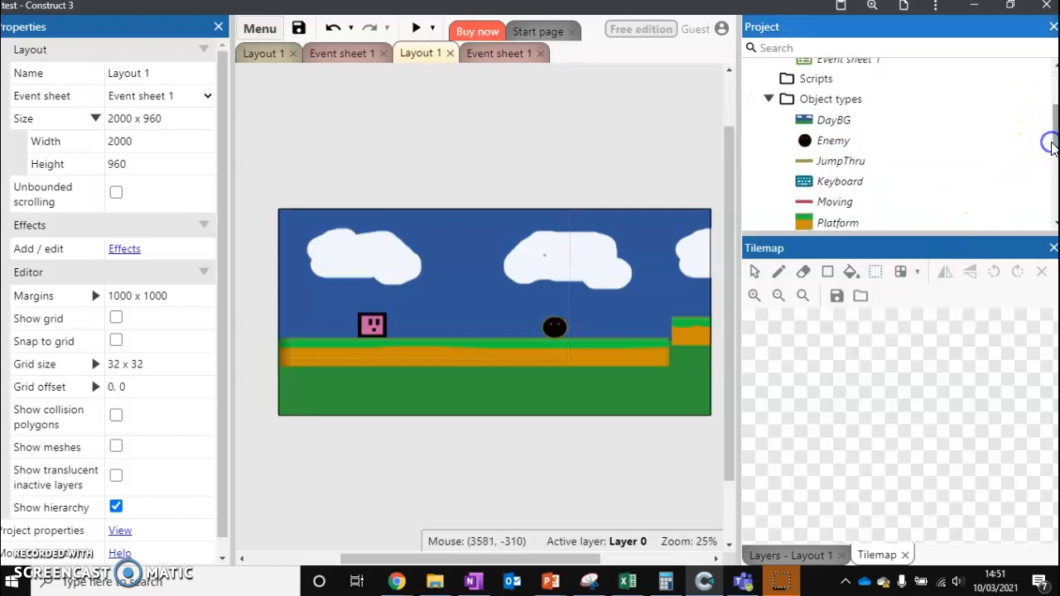
double_click(830, 139)
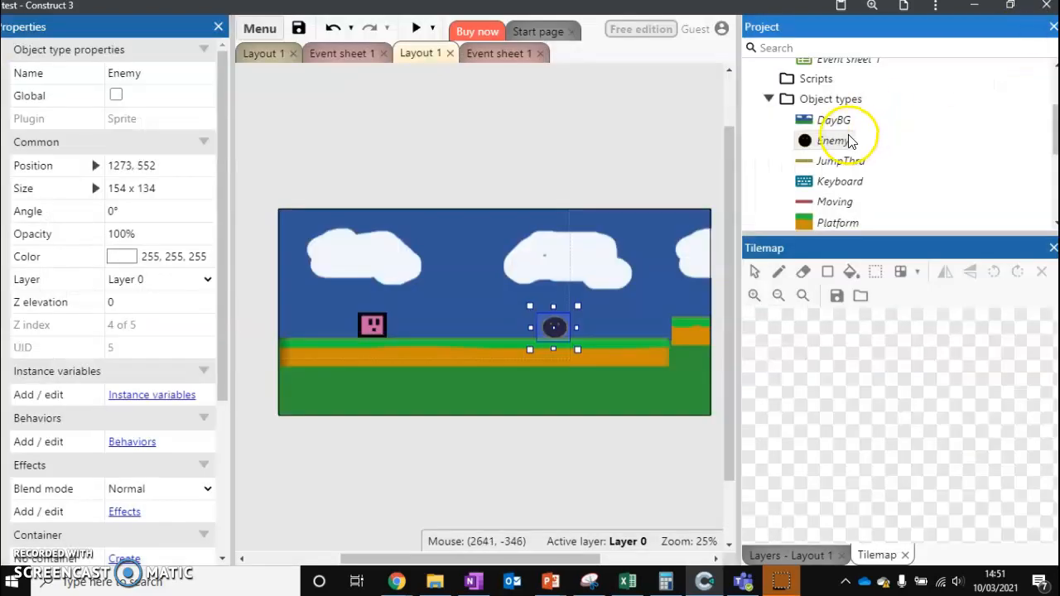
right_click(828, 139)
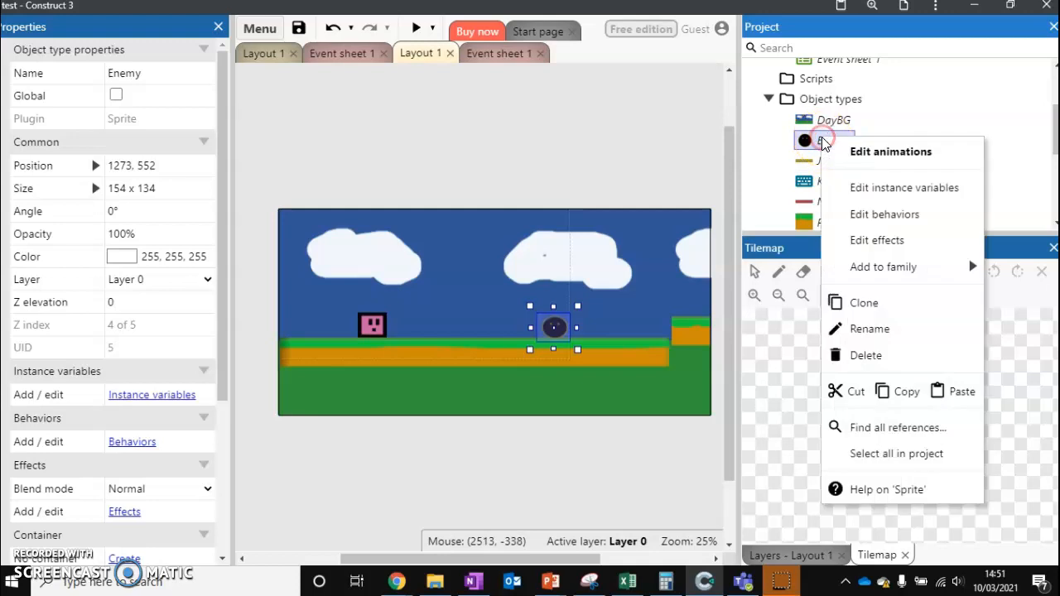
mouse_move(865, 302)
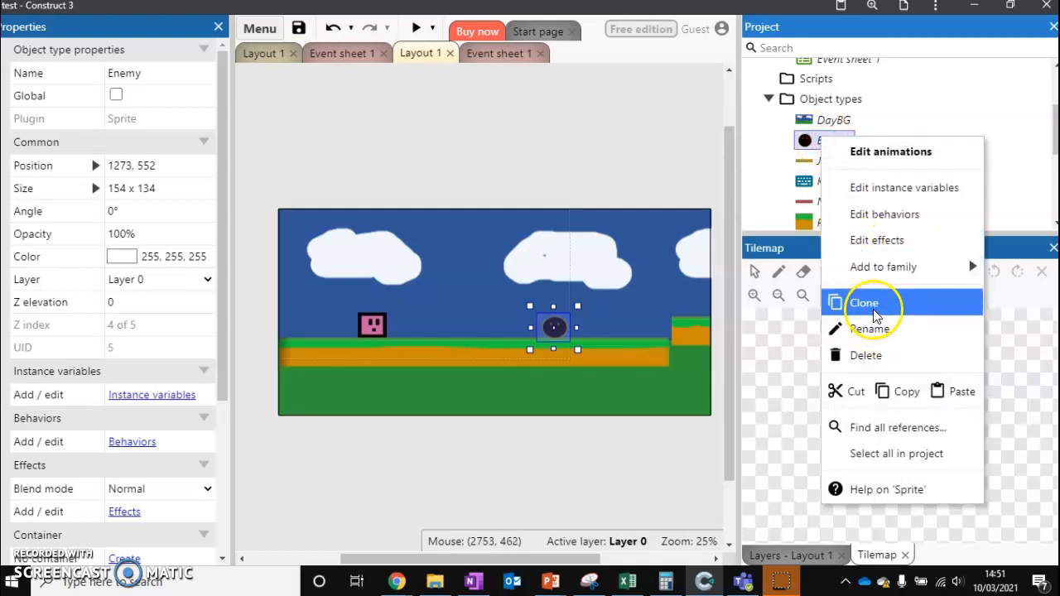
click(871, 302)
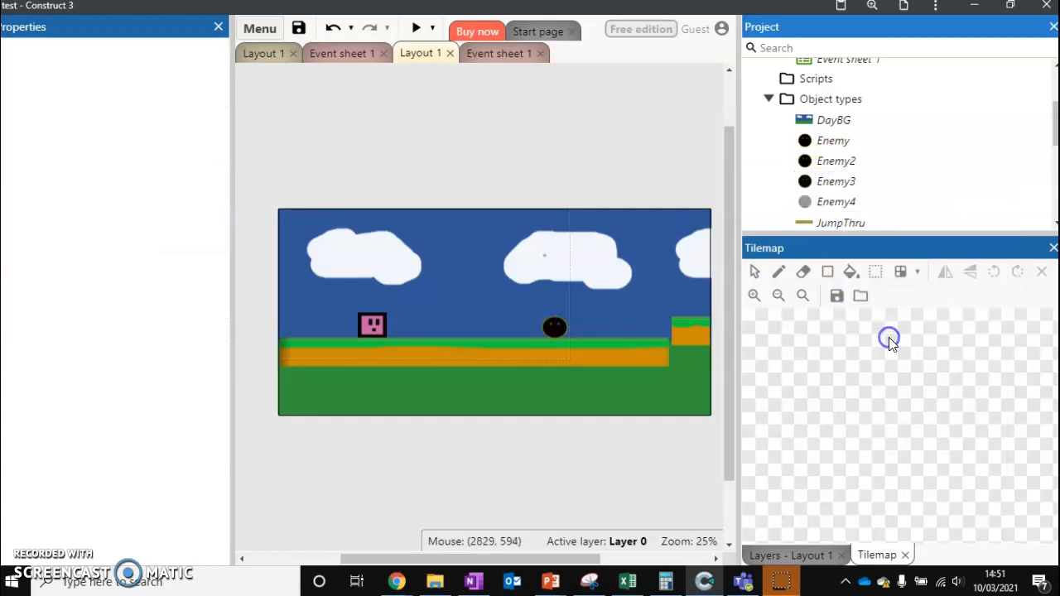
click(837, 181)
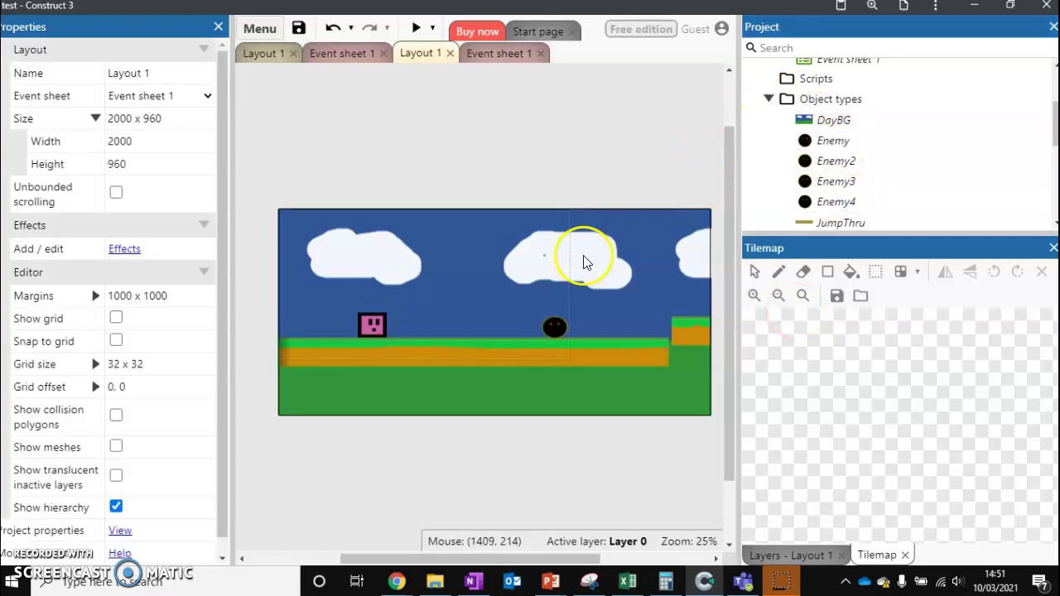
- Add a Sine movement behaviour to the Enemy object type and return to the layout properties
right_click(832, 139)
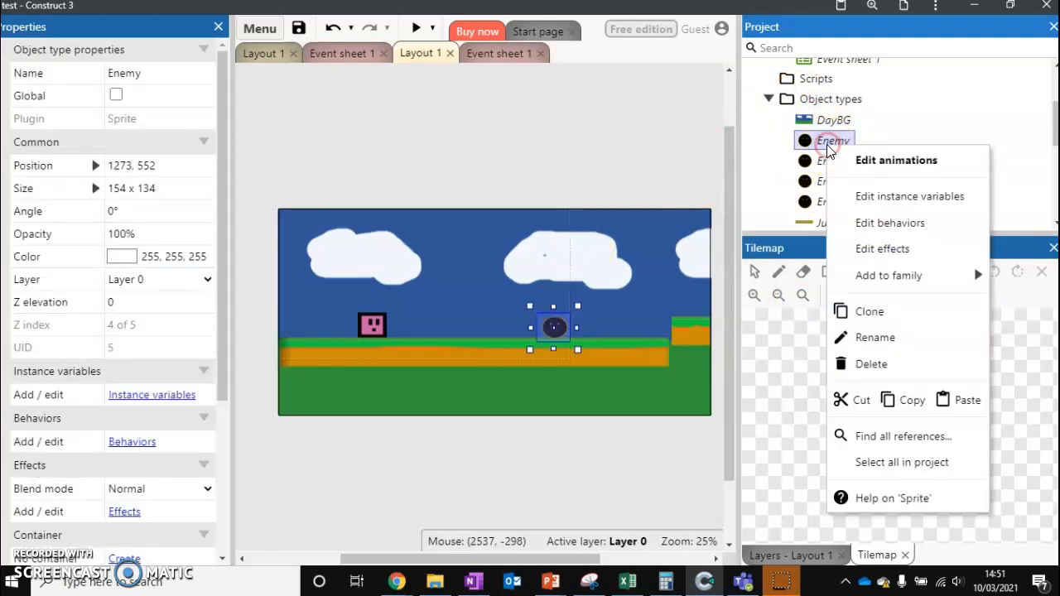
click(890, 222)
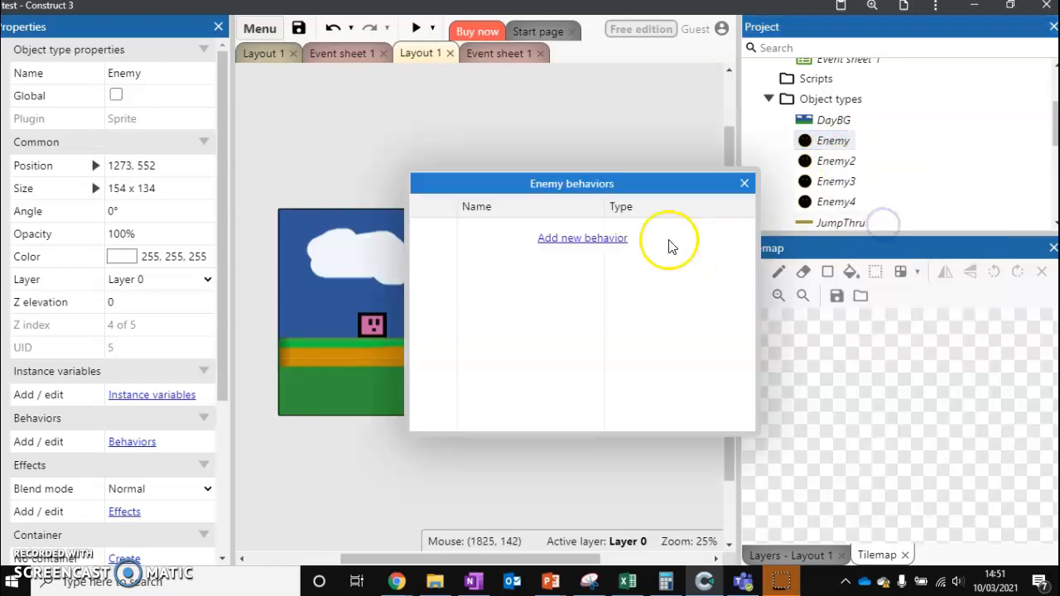
click(584, 239)
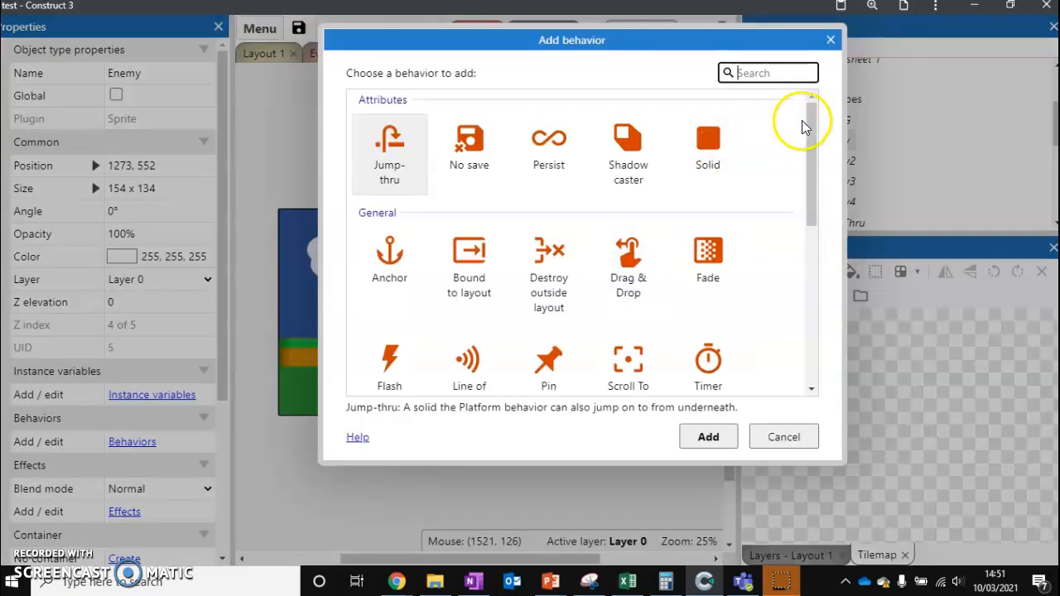
scroll(down, 3)
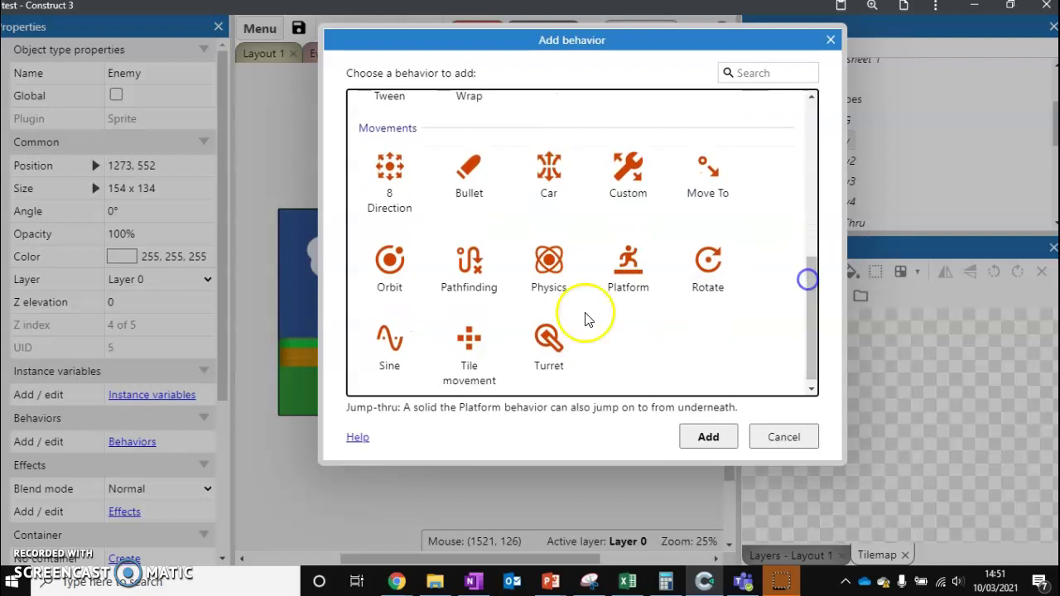
click(390, 343)
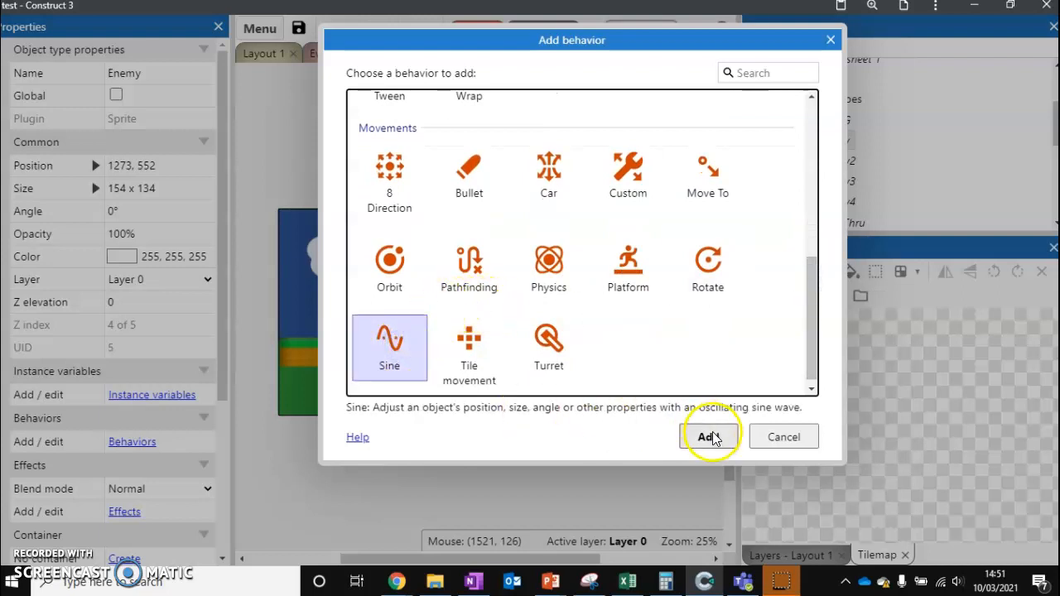
click(709, 437)
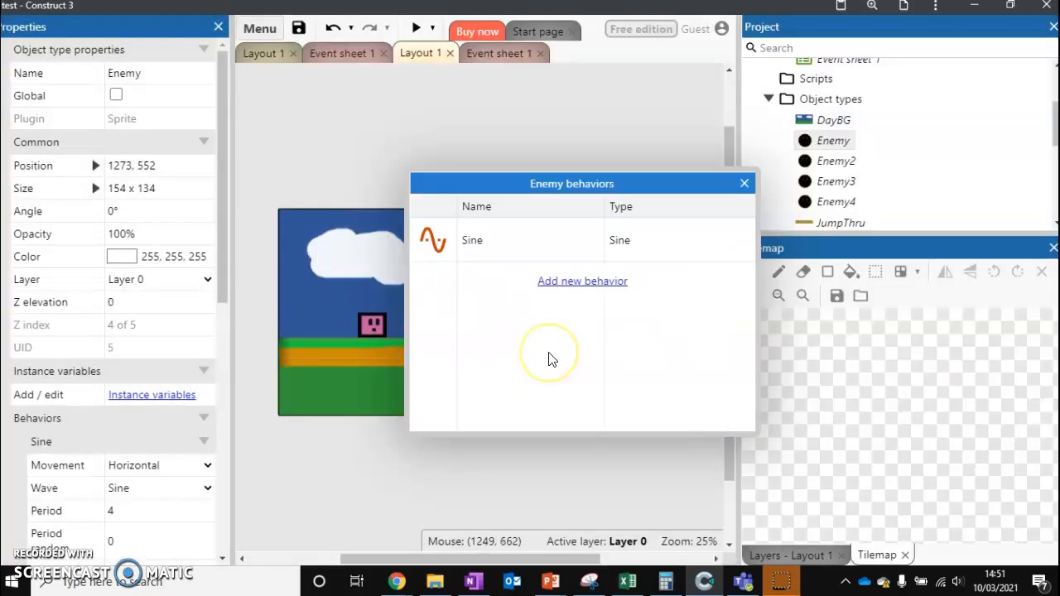
click(746, 182)
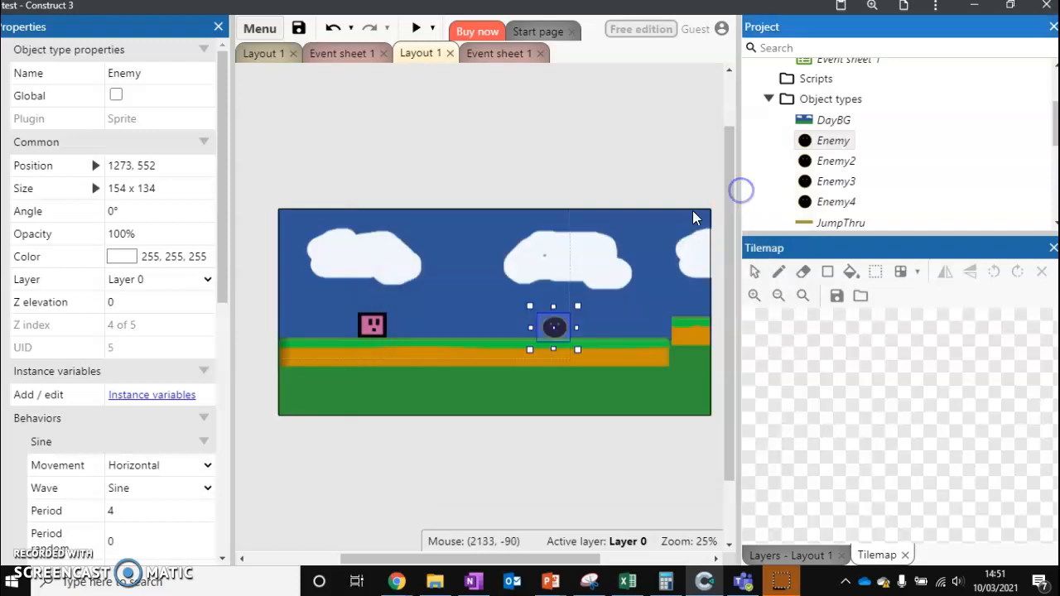
mouse_move(219, 265)
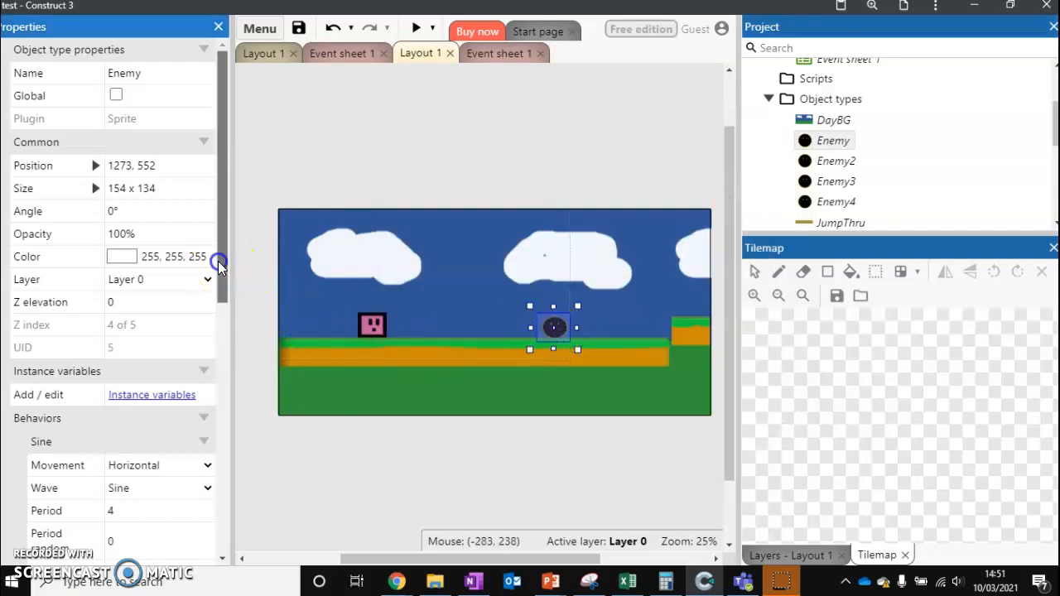
scroll(down, 3)
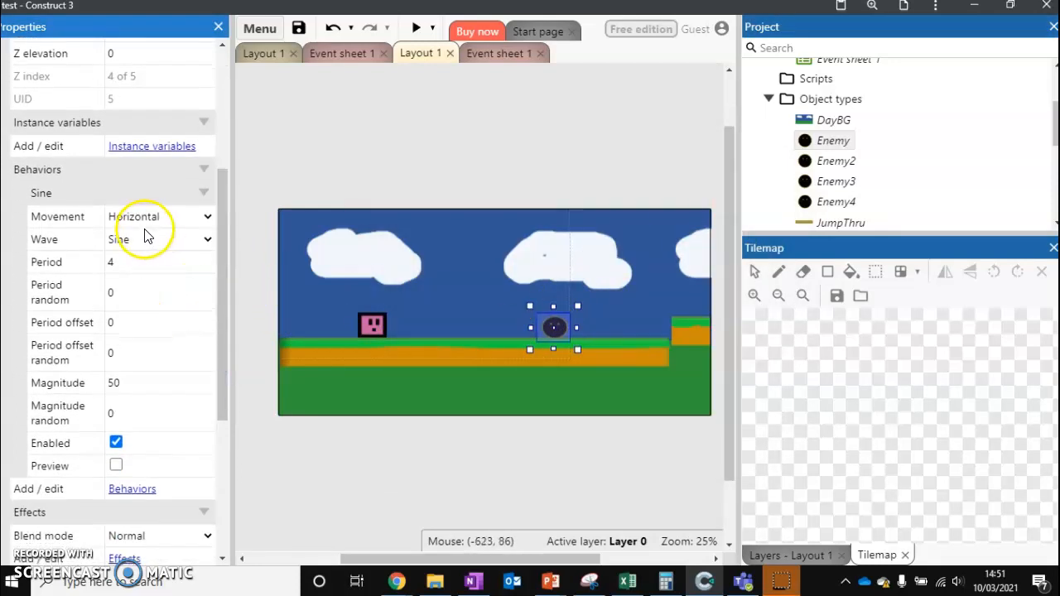
mouse_move(146, 235)
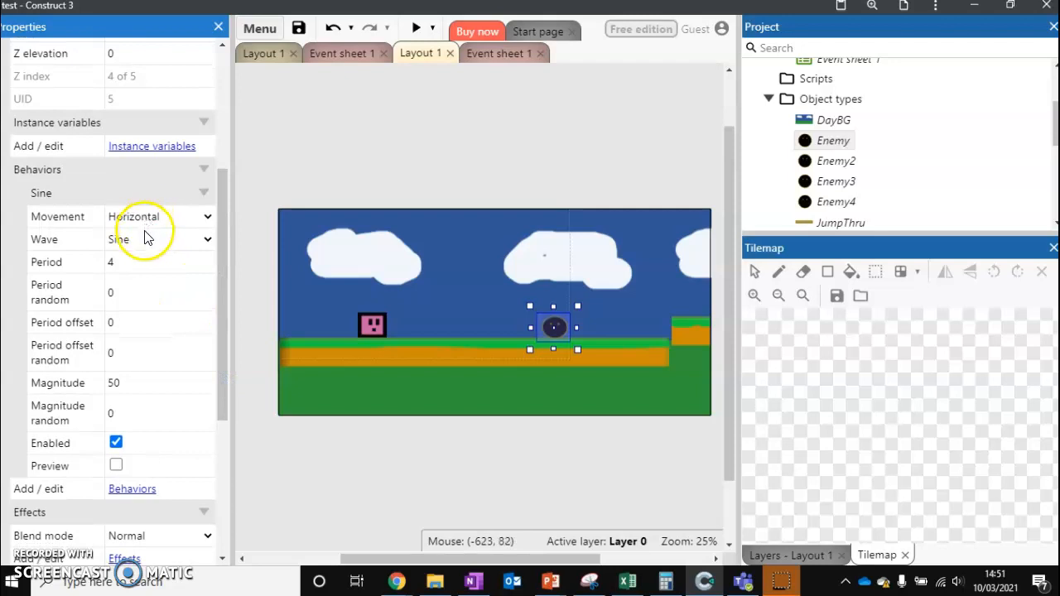
click(157, 382)
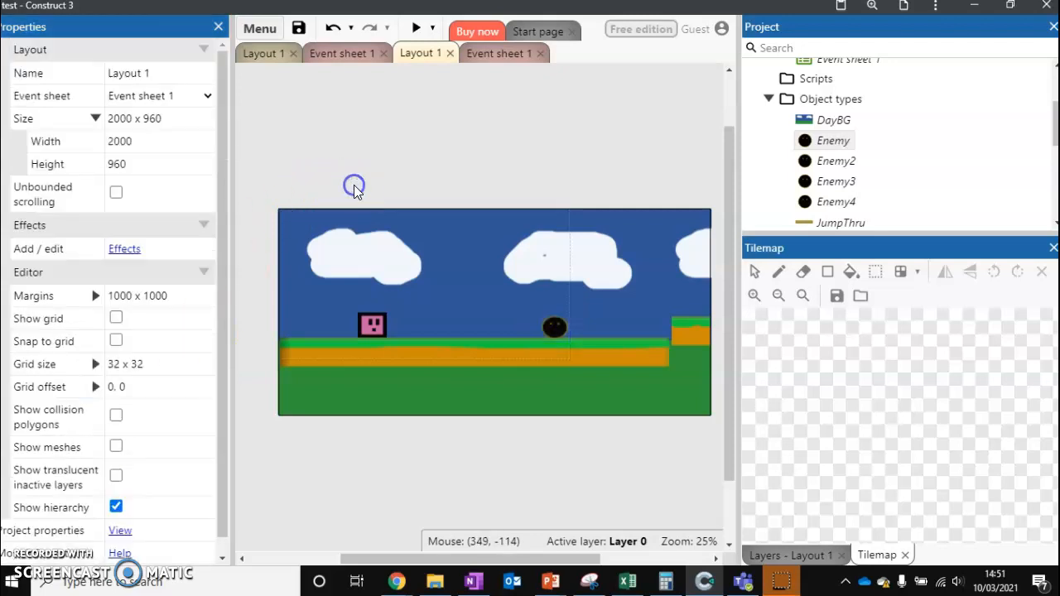
click(416, 26)
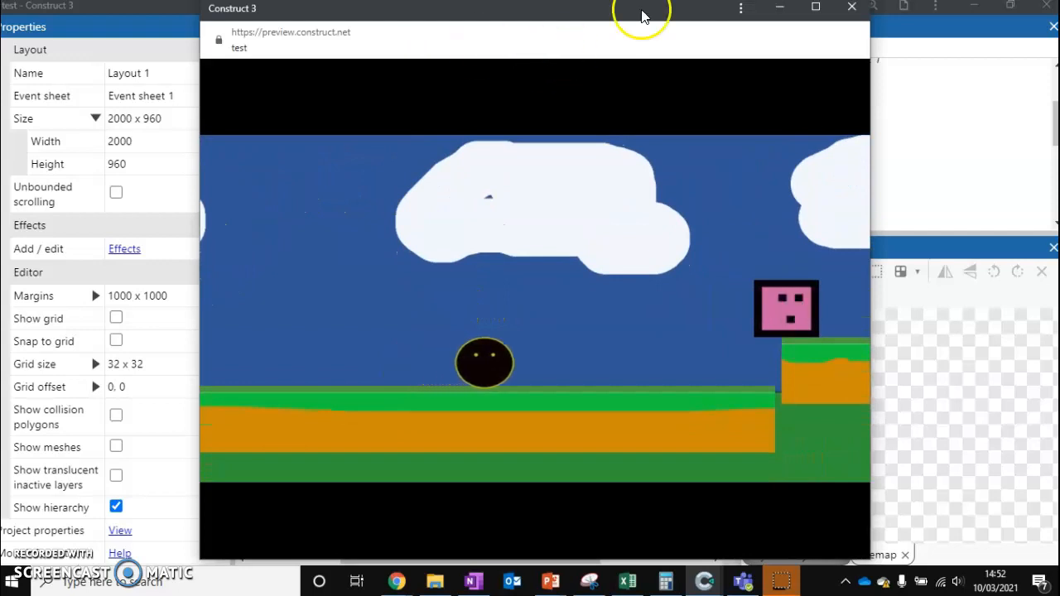
click(851, 7)
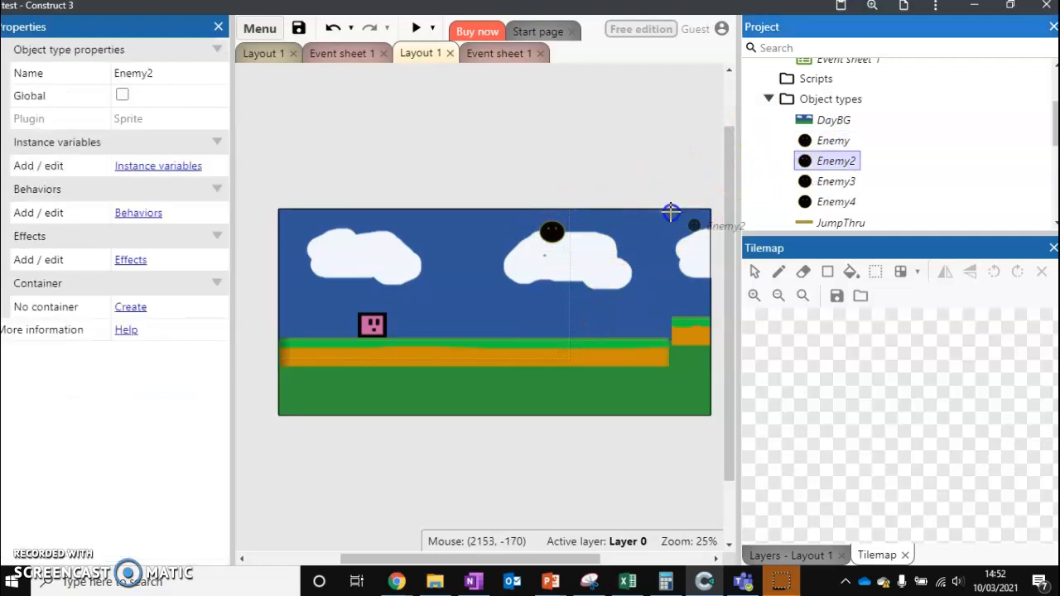
- Give the Enemy2 instance an Orbit behaviour and turn off Match rotation
click(550, 304)
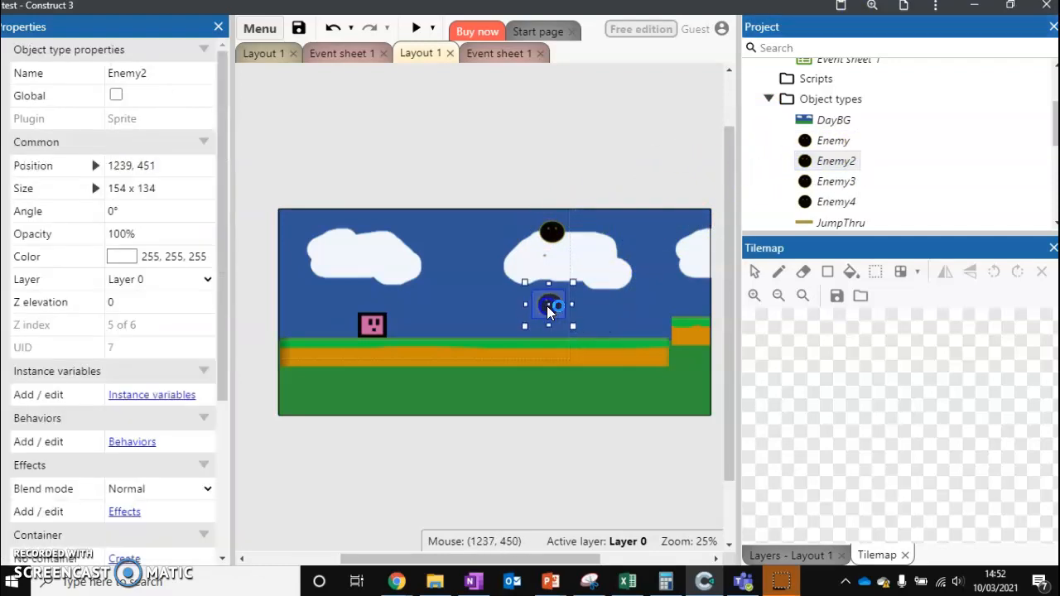
right_click(550, 305)
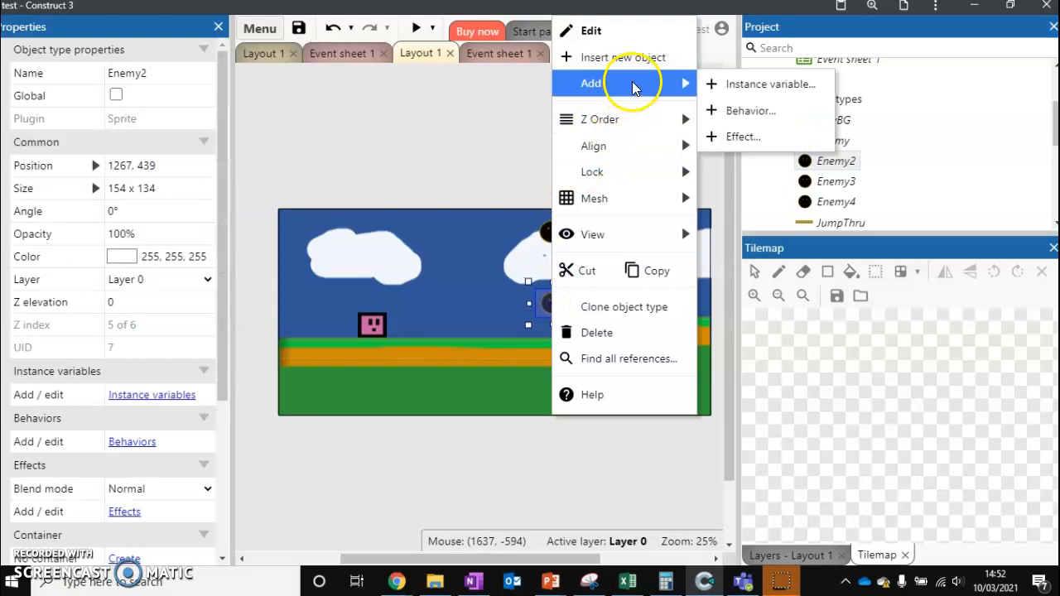
click(750, 109)
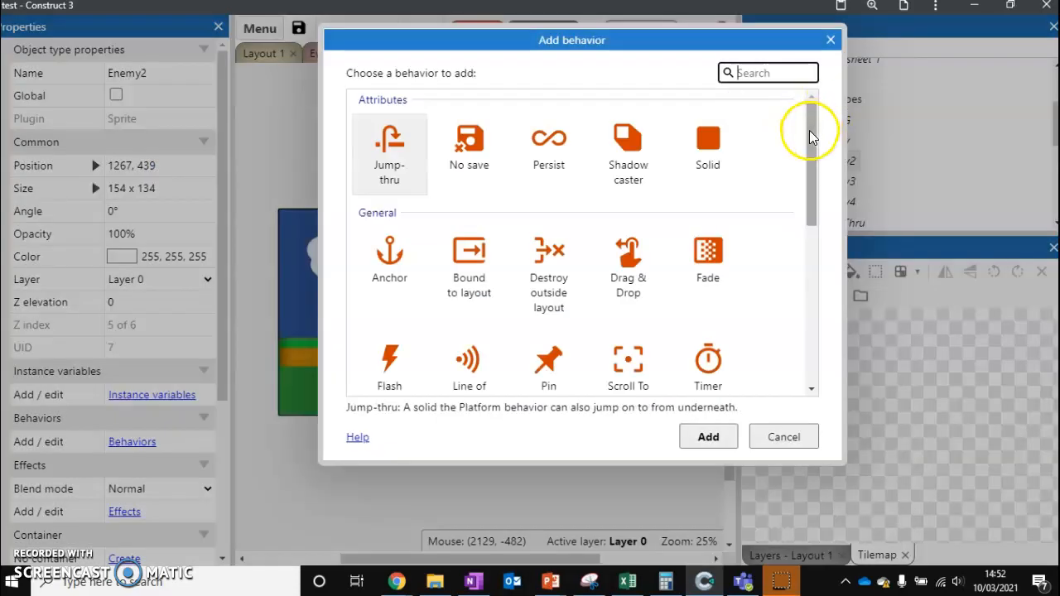
drag(812, 129, 816, 295)
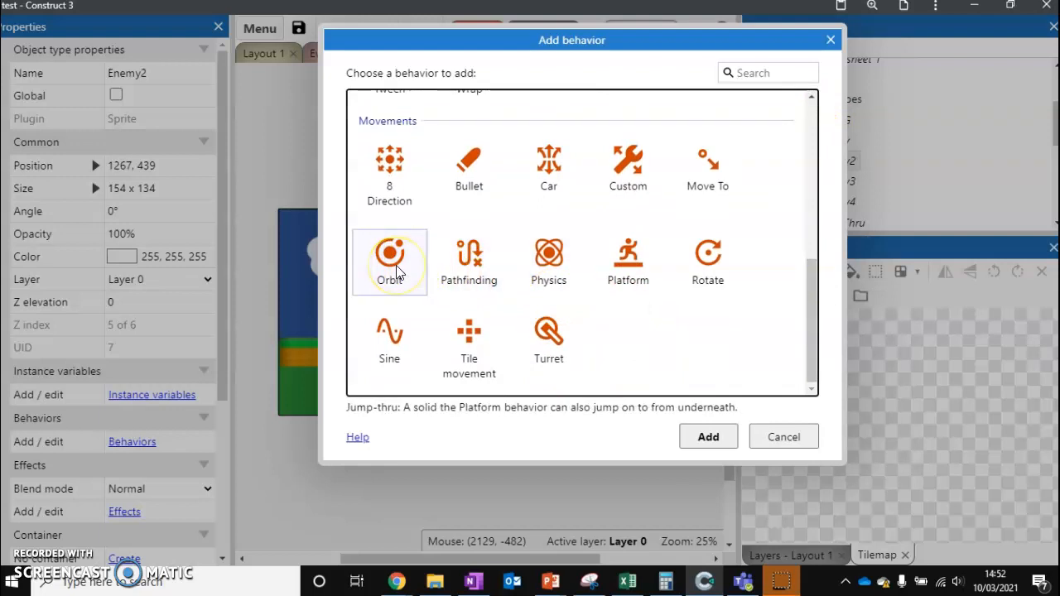
click(389, 257)
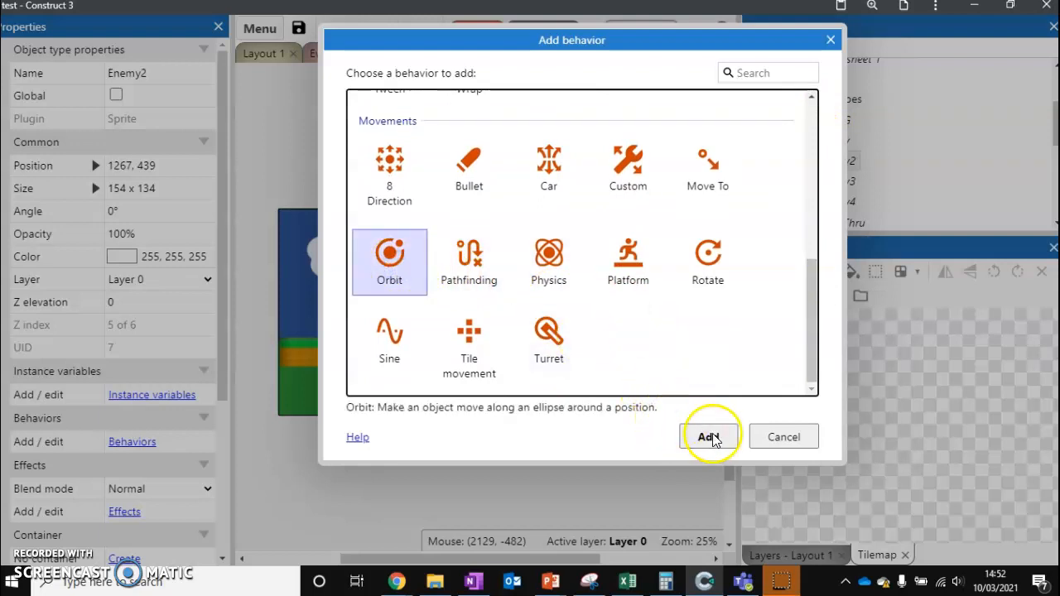
click(710, 438)
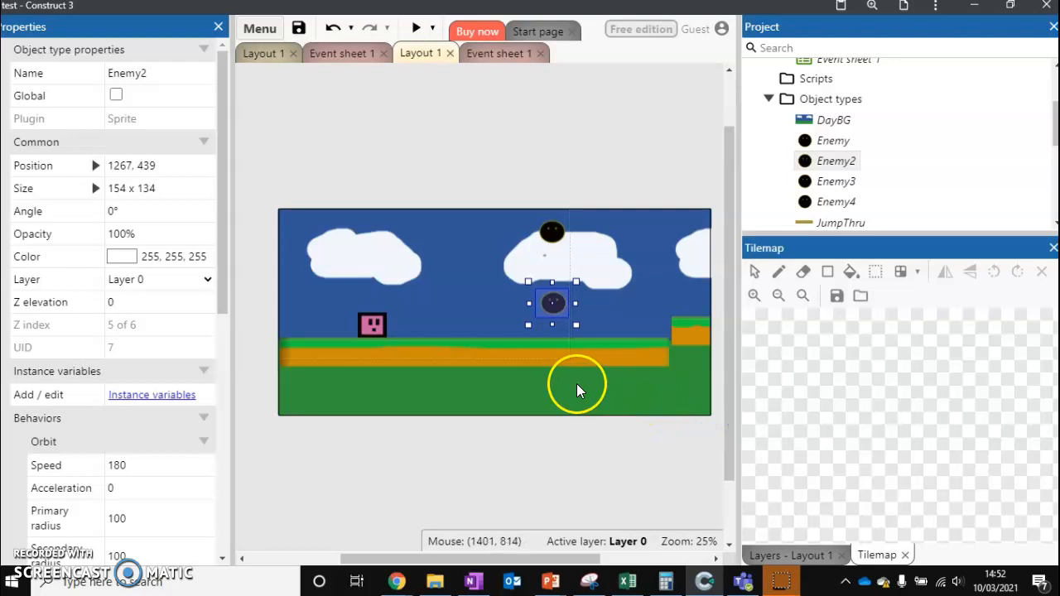
mouse_move(305, 226)
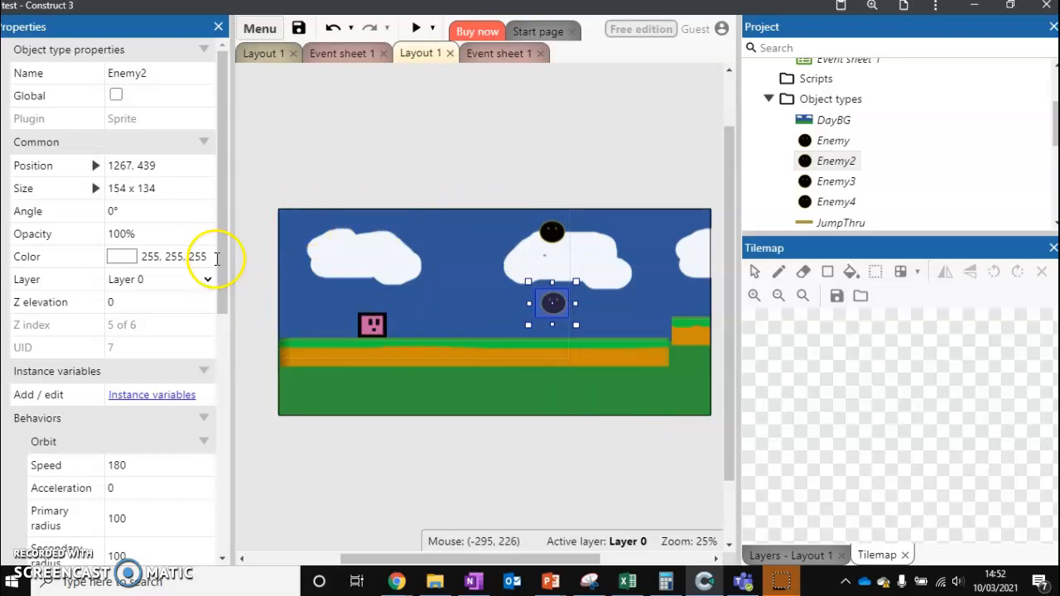
scroll(down, 3)
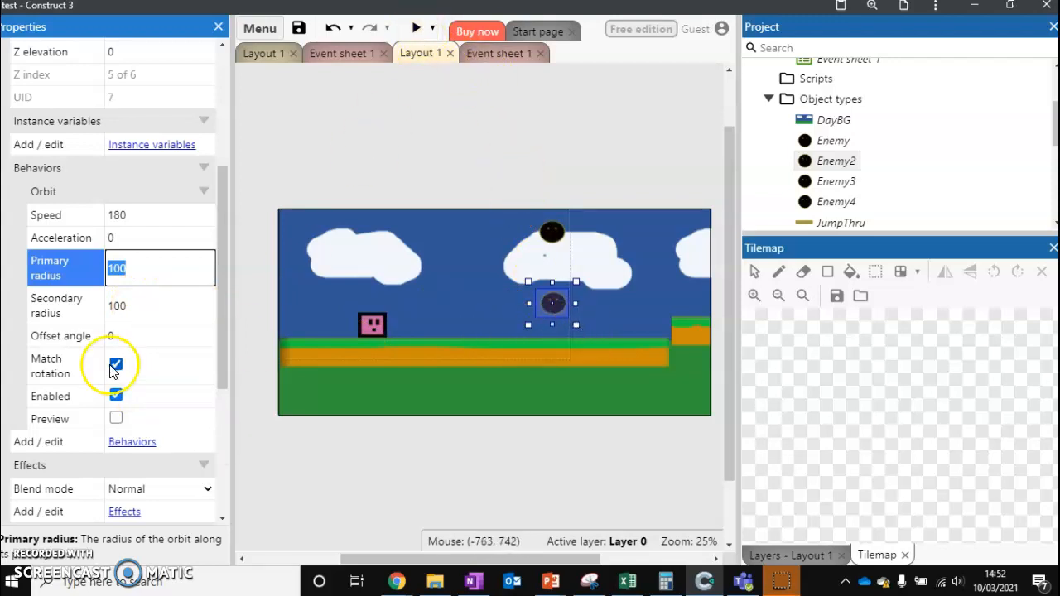
click(116, 364)
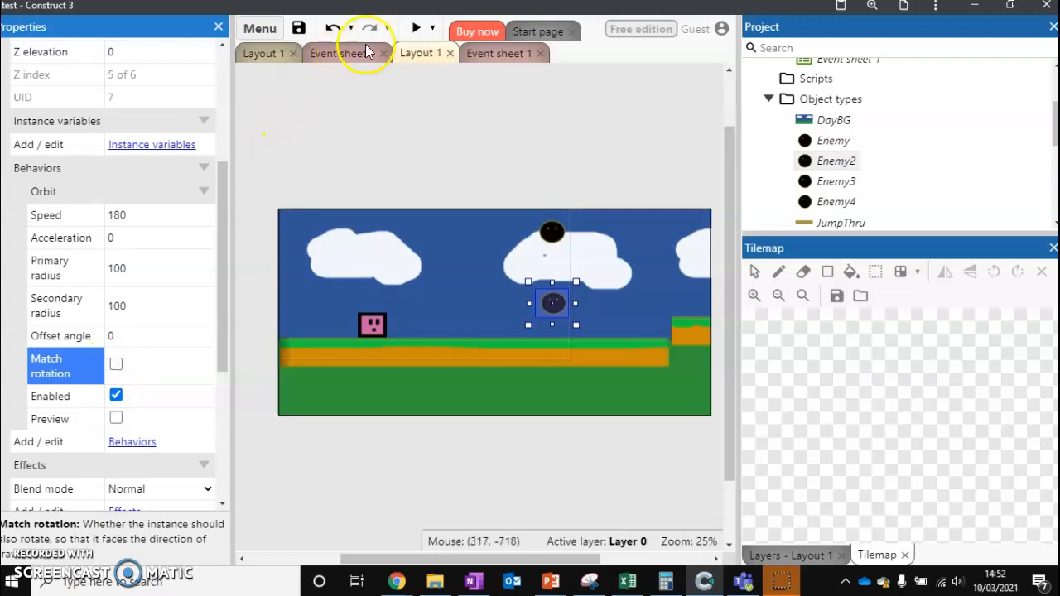
- Run the game preview to see the player beside the round enemy on the ground
click(421, 28)
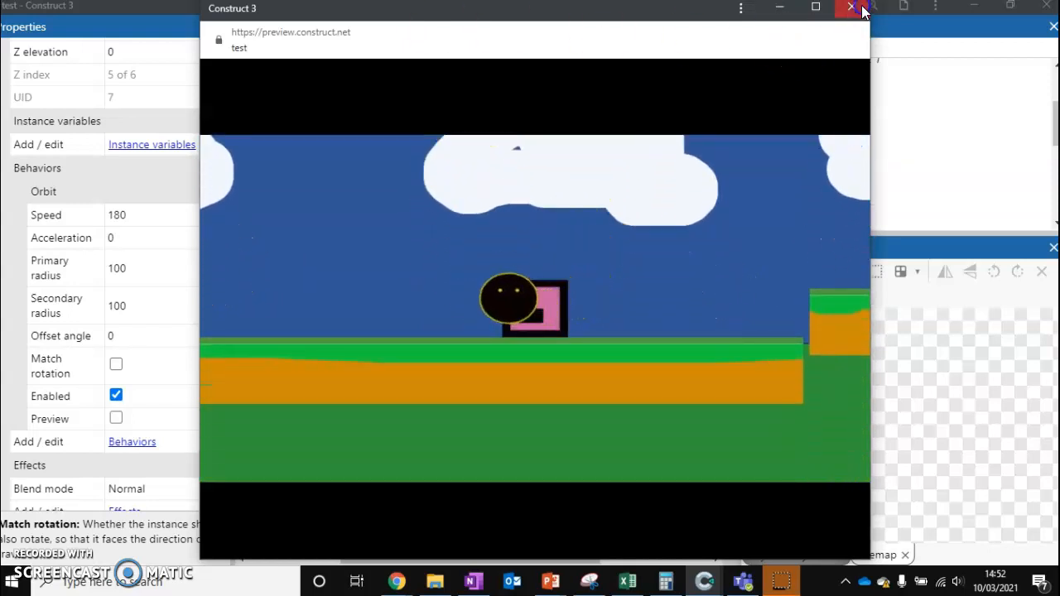
- Close the preview and extend event 4 so overlapping Enemy or Enemy2 destroys the player
click(847, 6)
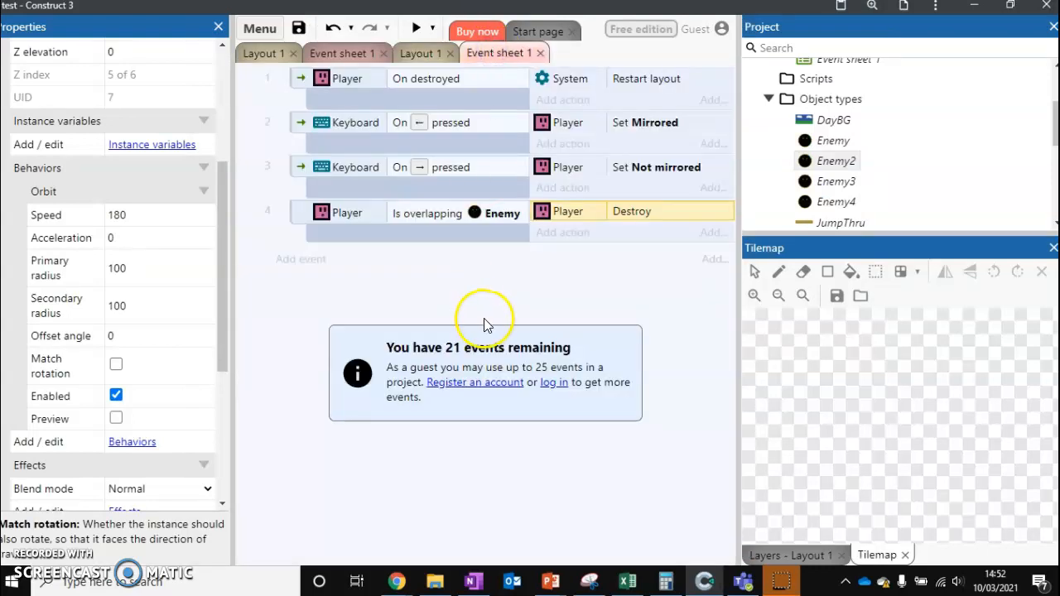
mouse_move(375, 226)
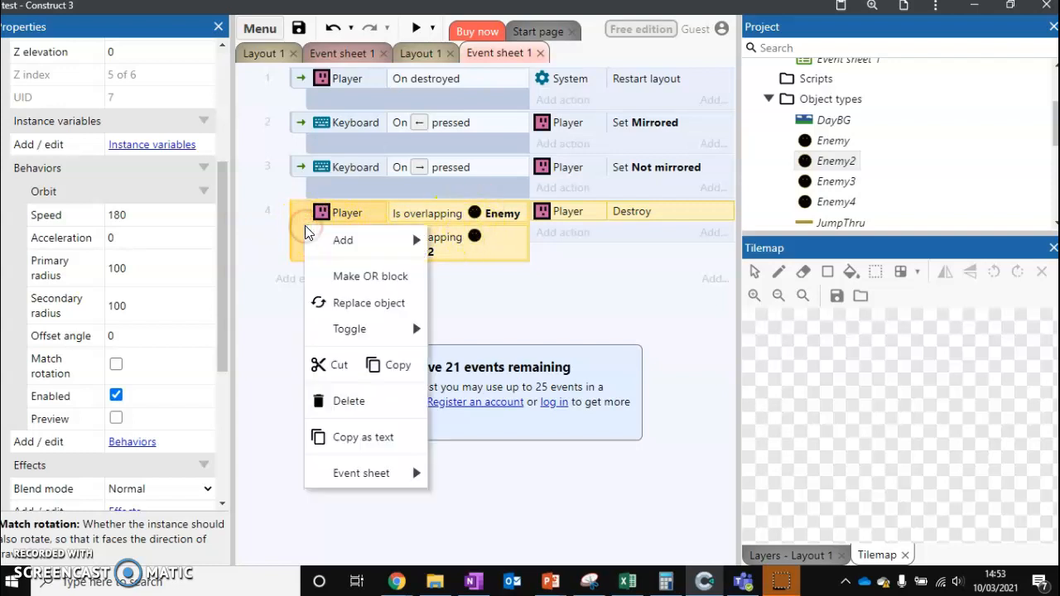
mouse_move(332, 275)
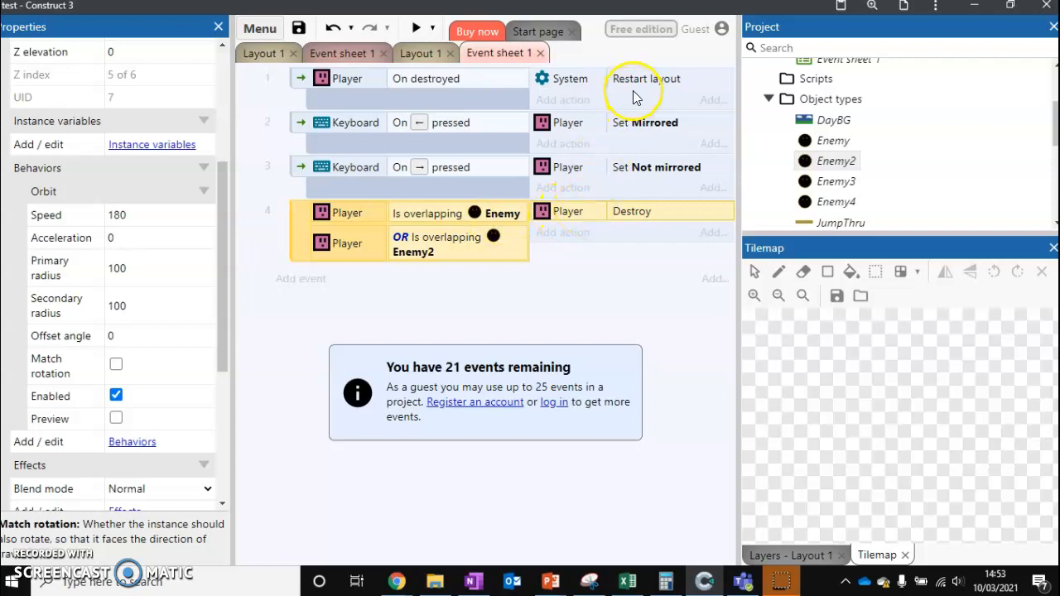
click(419, 53)
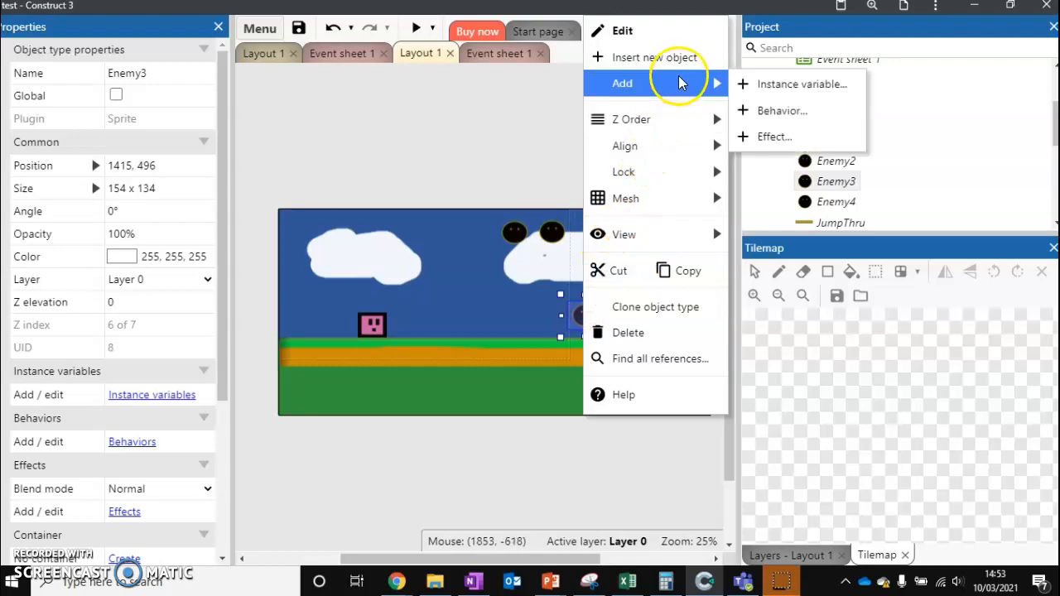
- Add the Platform behaviour to Enemy3 and turn off its default controls
click(782, 109)
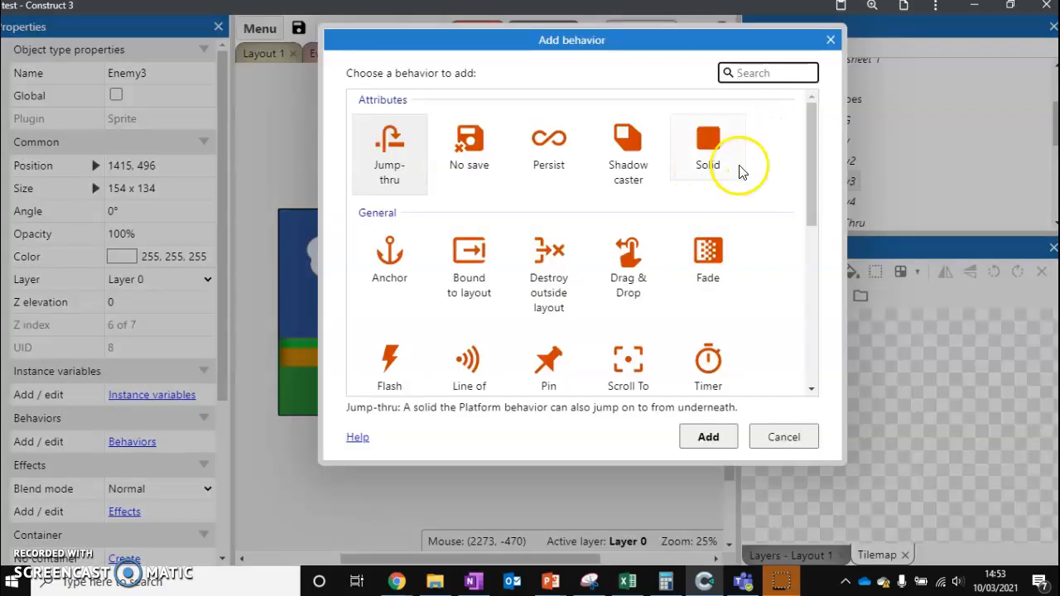
scroll(down, 3)
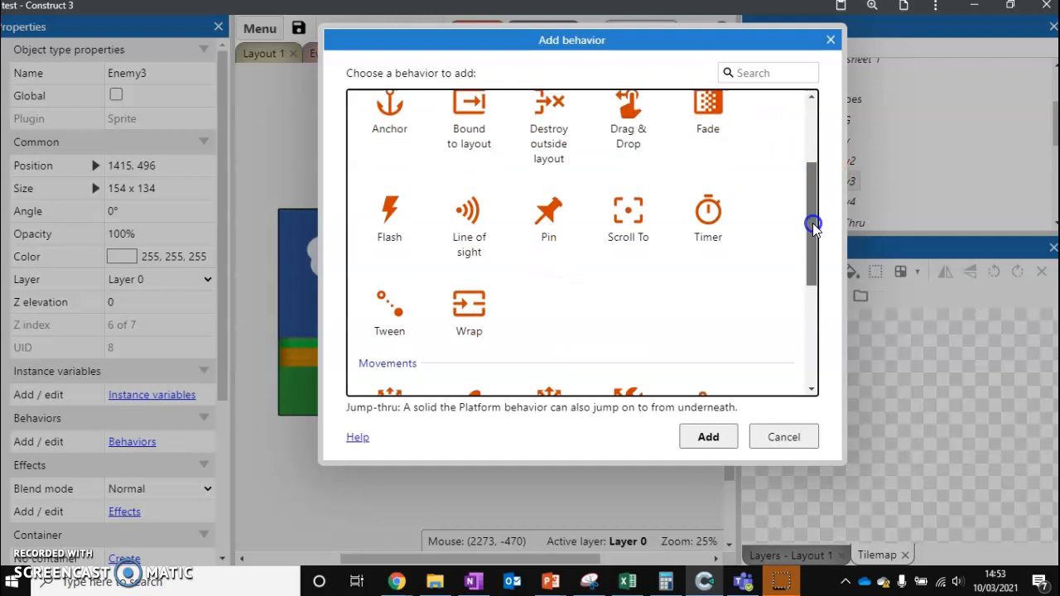
click(628, 292)
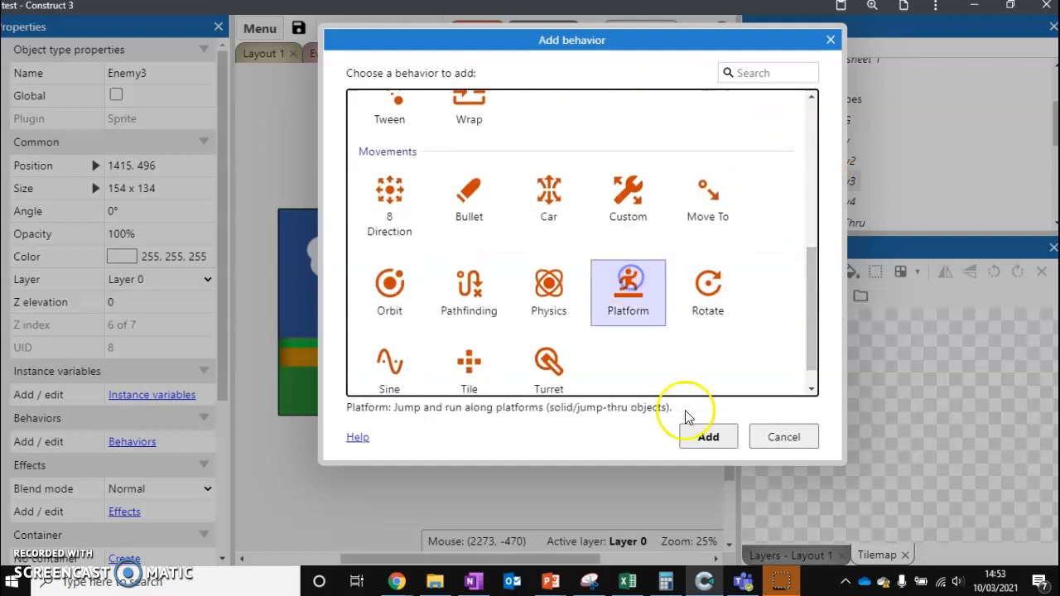
click(709, 438)
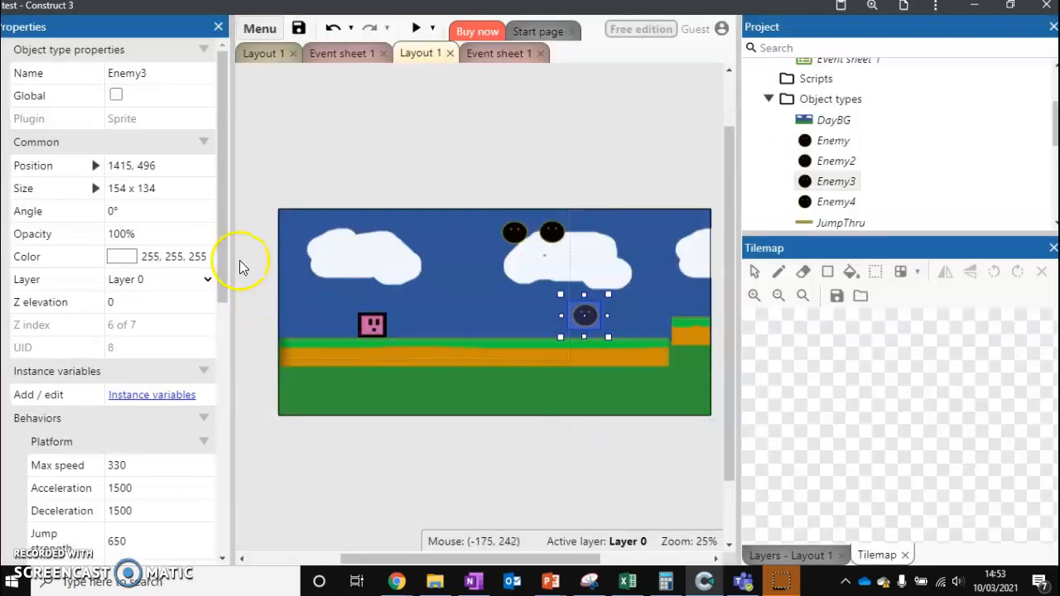
scroll(down, 3)
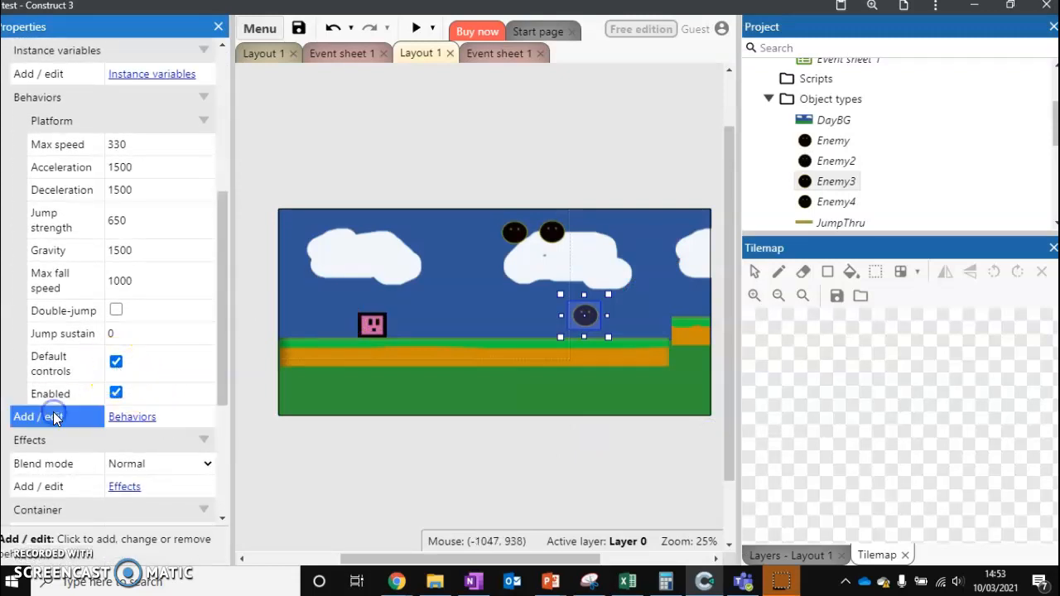
click(116, 361)
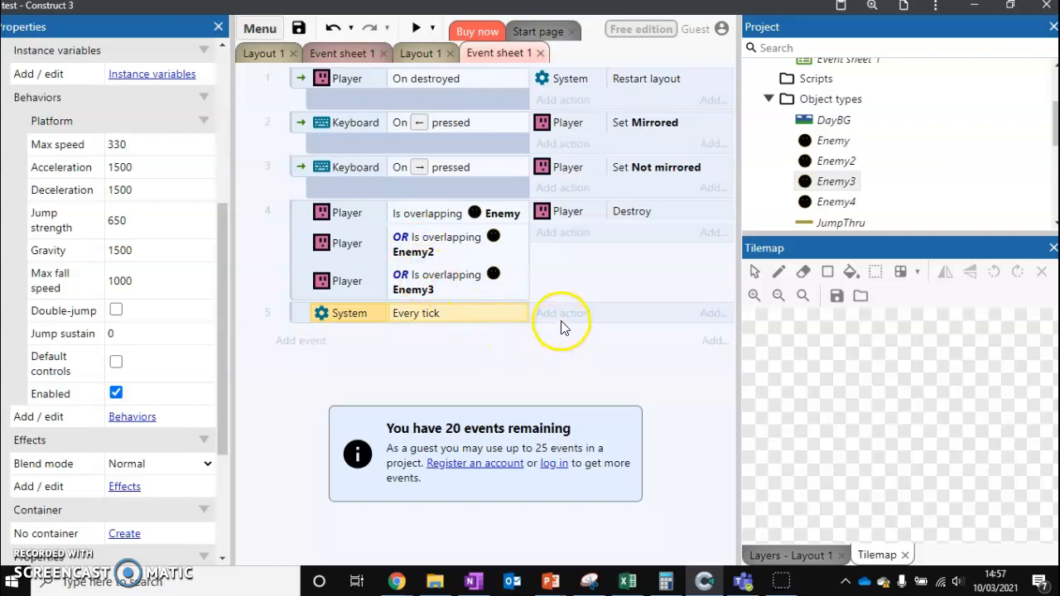
- Make the every-tick event simulate the Left control on Enemy3, then run the preview
click(560, 313)
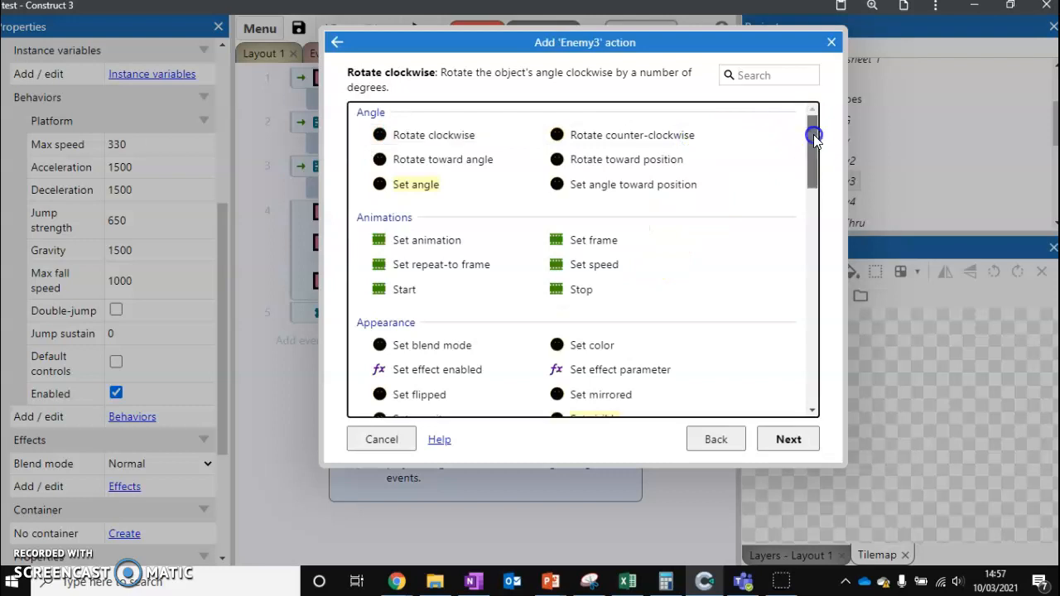
scroll(down, 3)
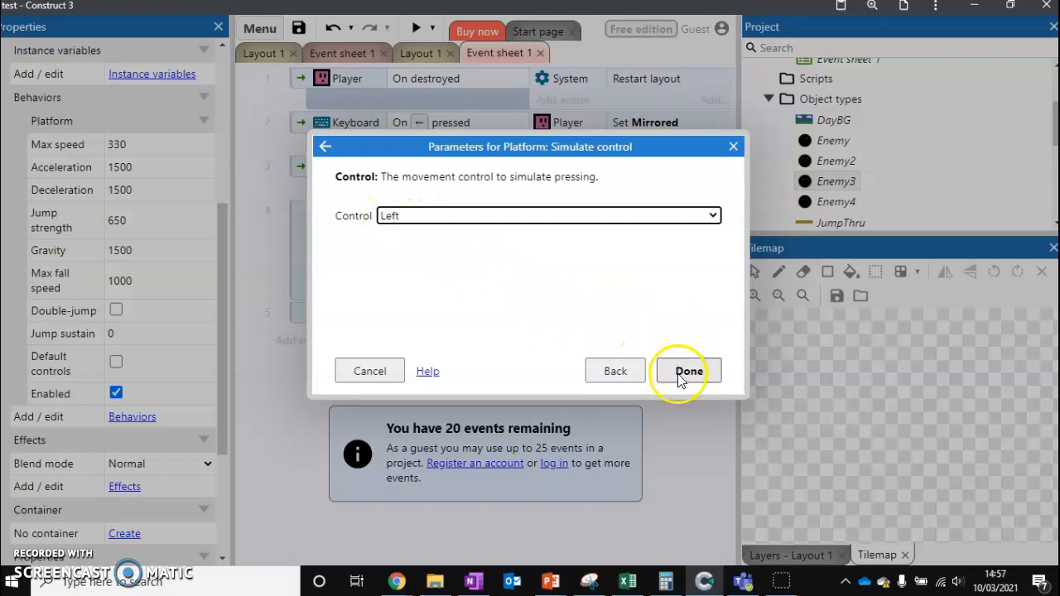
click(689, 372)
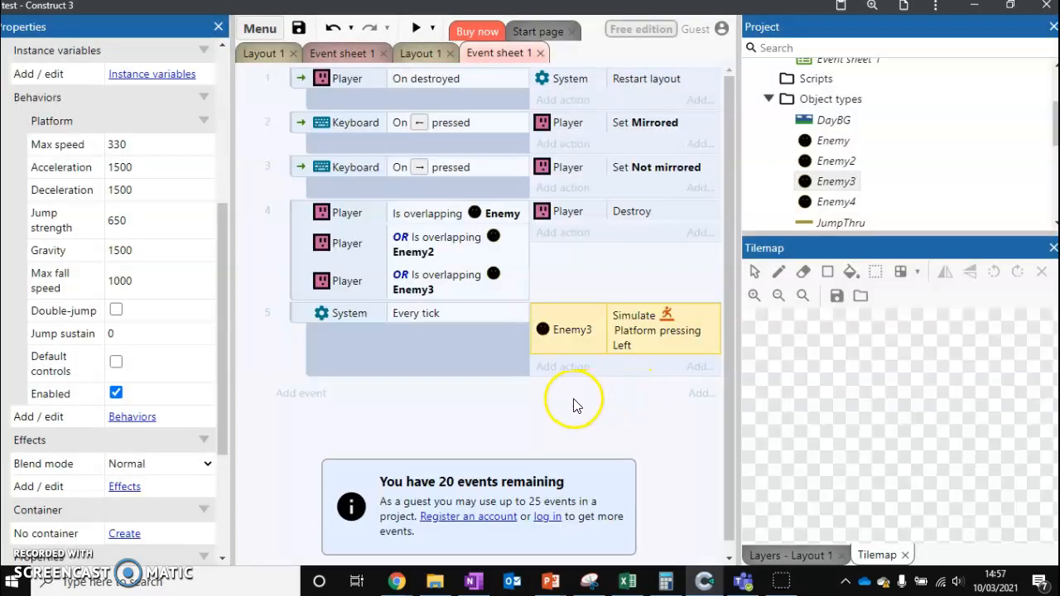
click(414, 30)
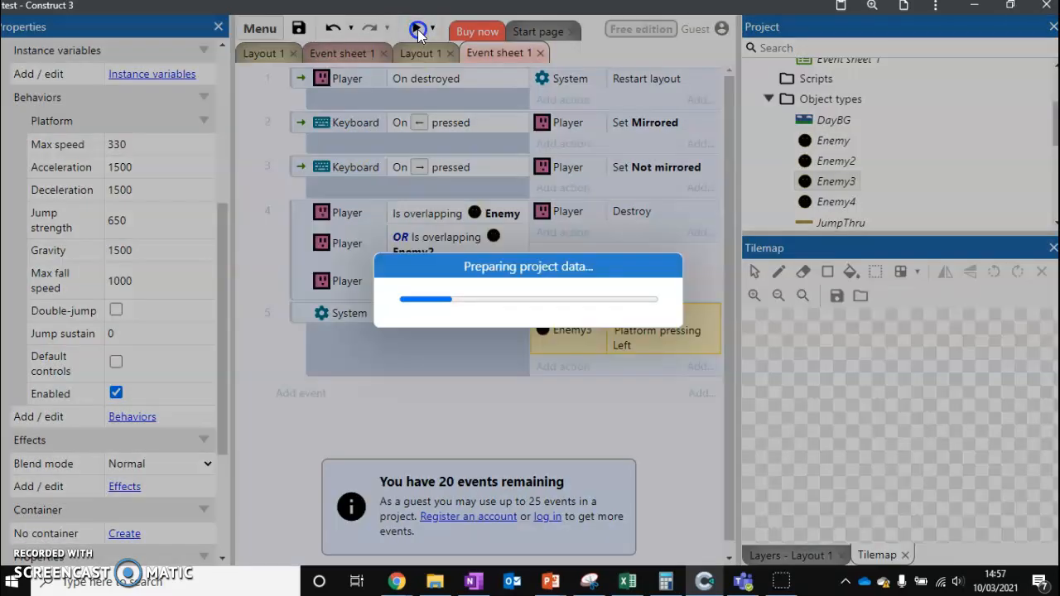
click(419, 30)
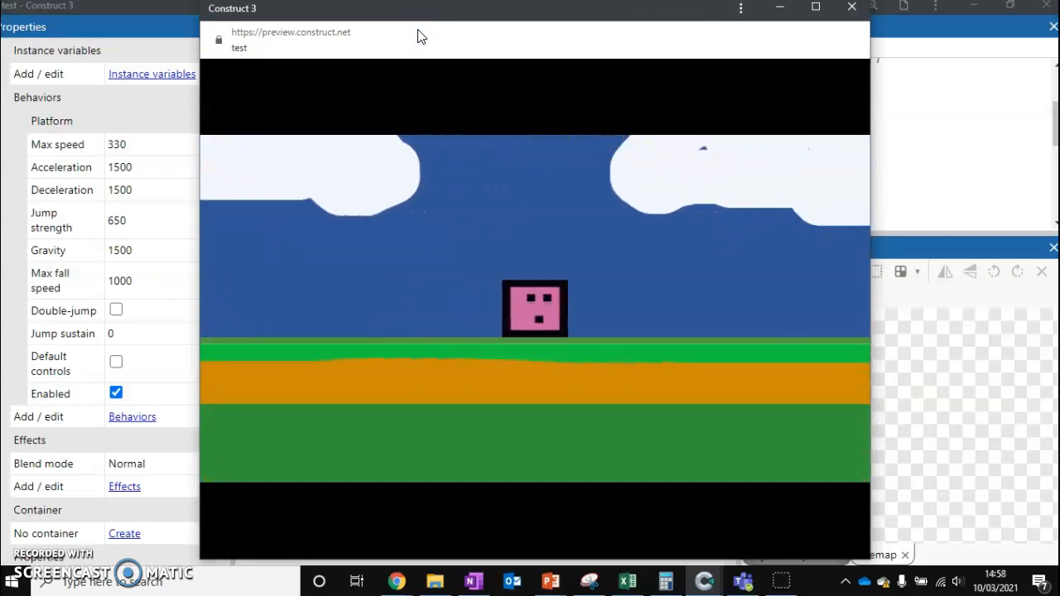
mouse_move(850, 8)
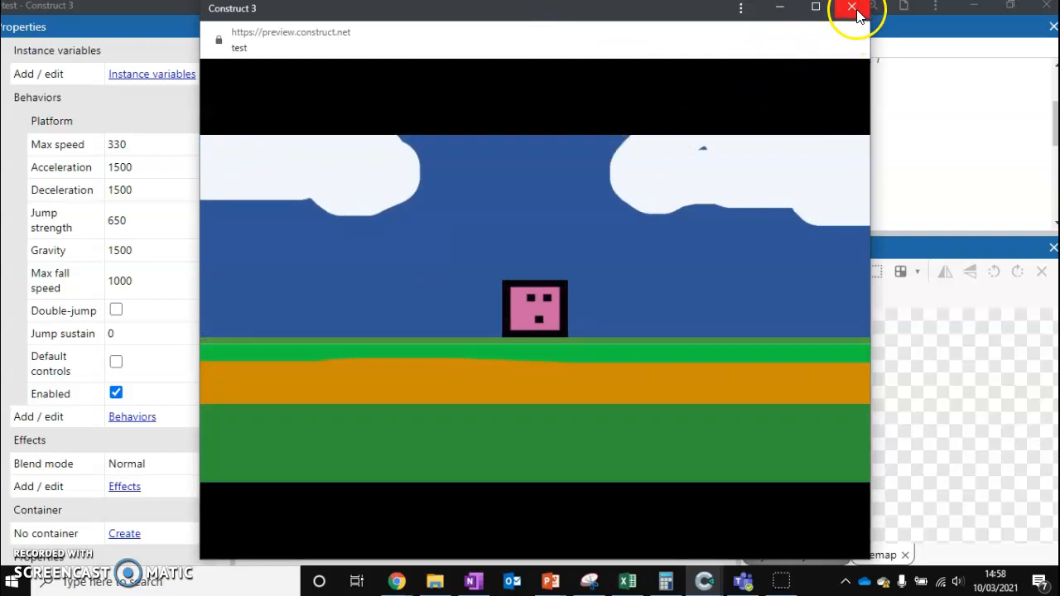
click(848, 7)
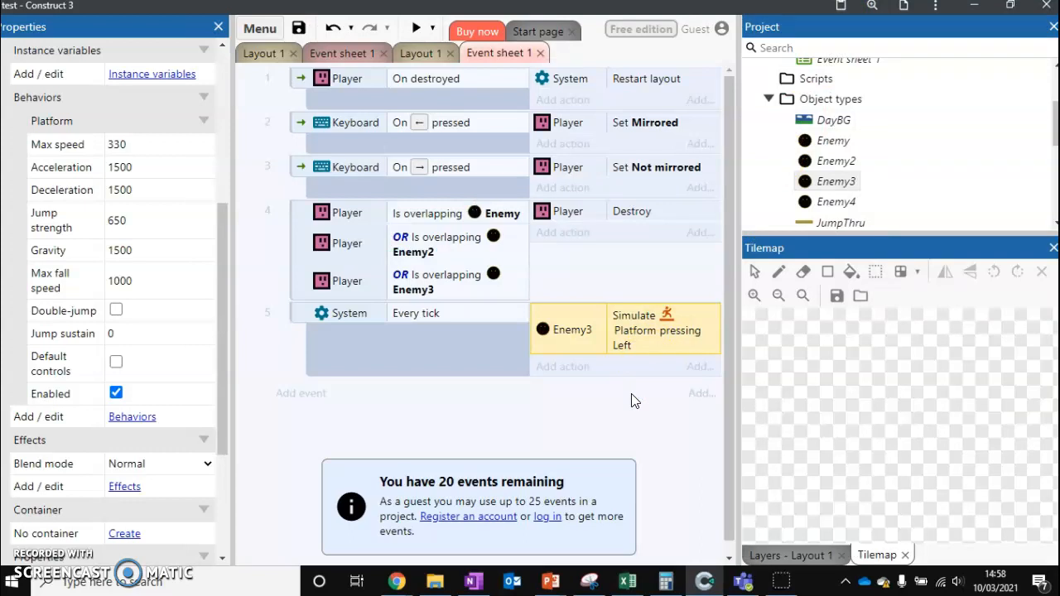
click(419, 53)
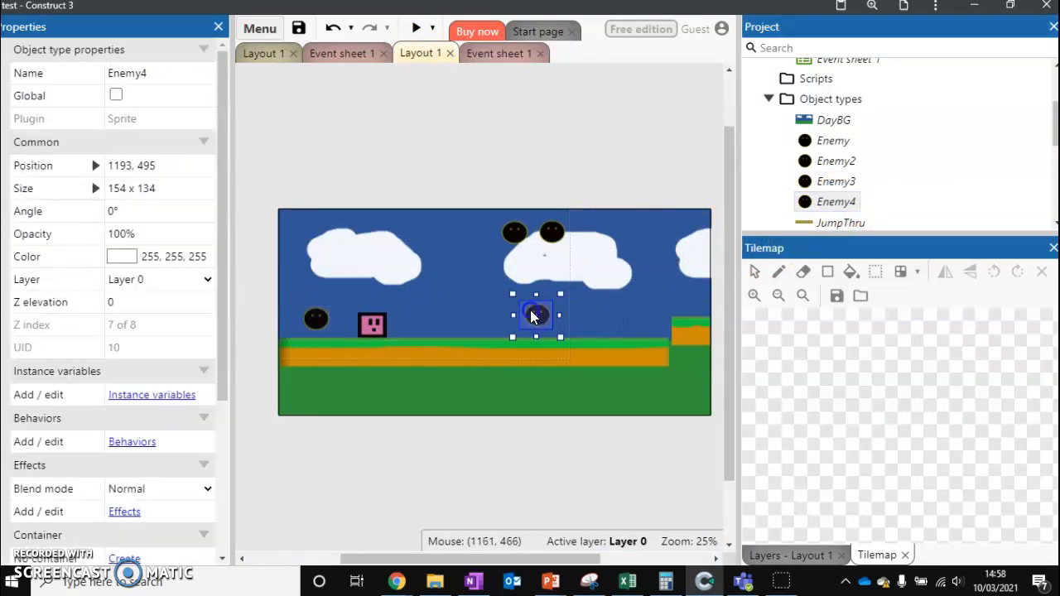
- Nudge Enemy4 right in the layout and add the Platform behaviour to it
drag(534, 316, 565, 323)
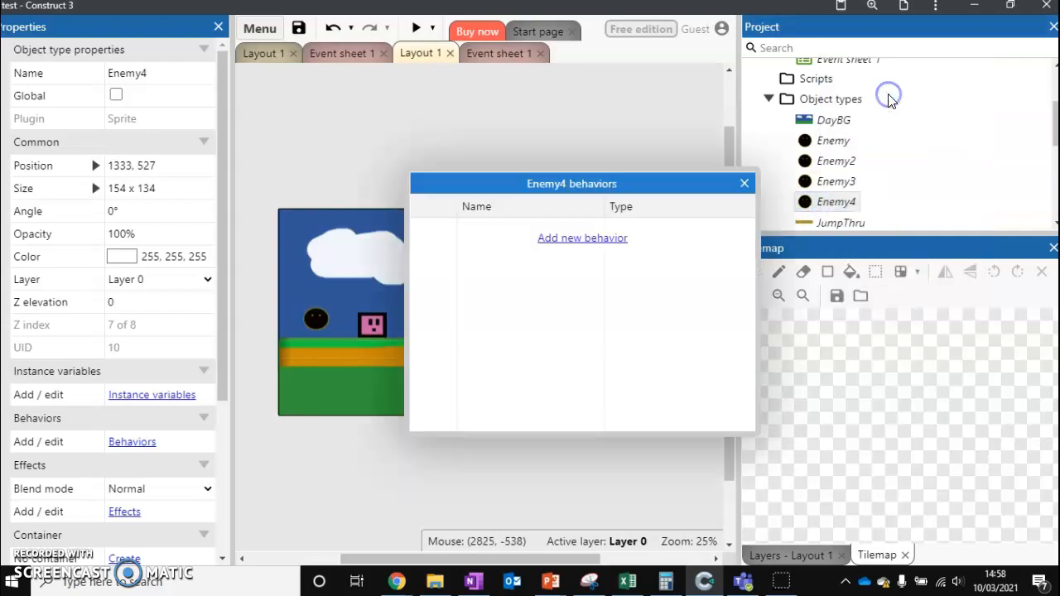
click(584, 238)
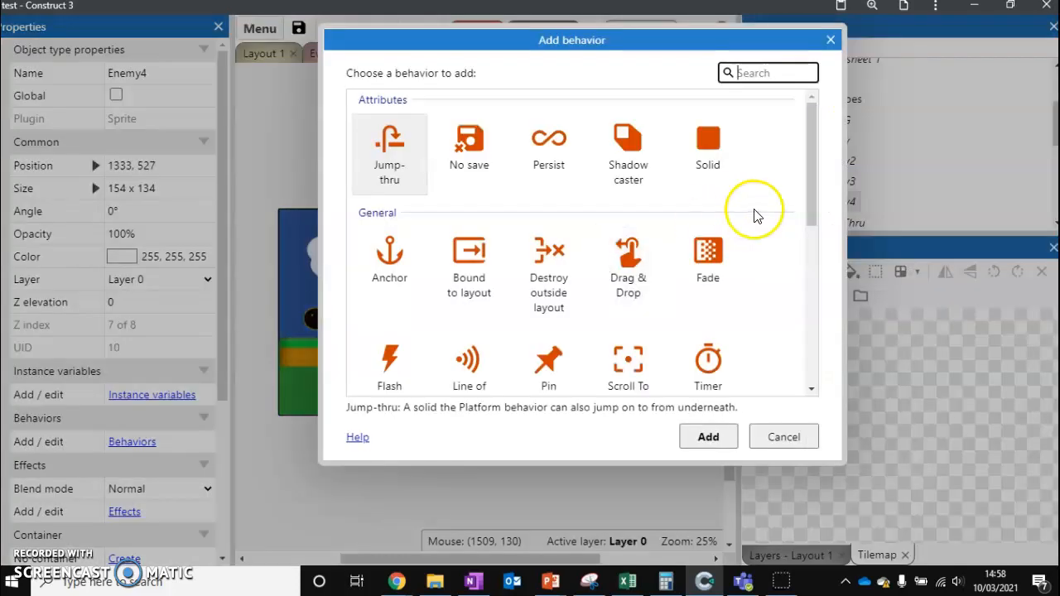
scroll(down, 3)
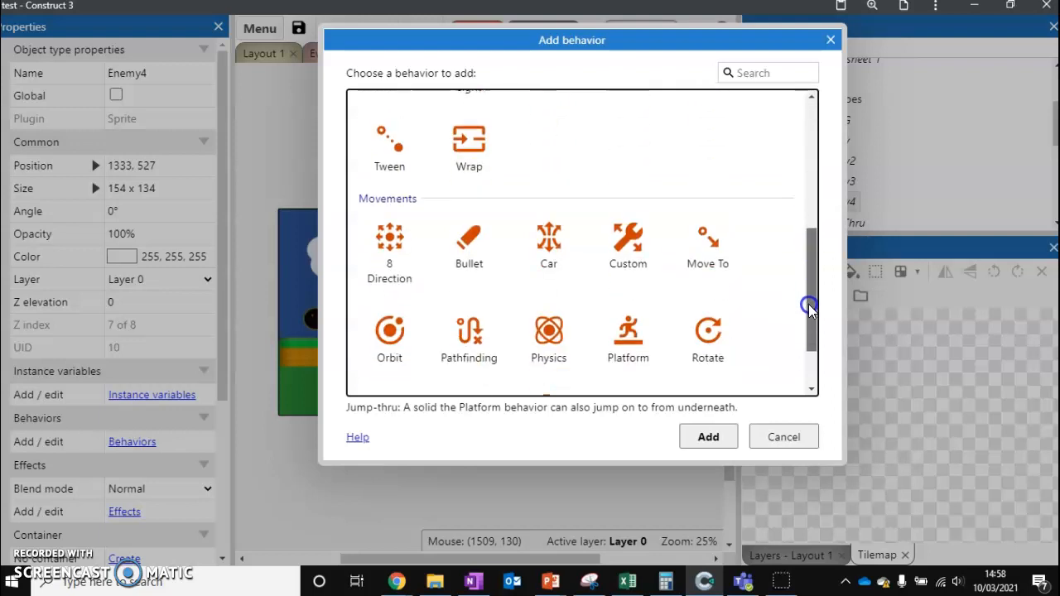
click(628, 280)
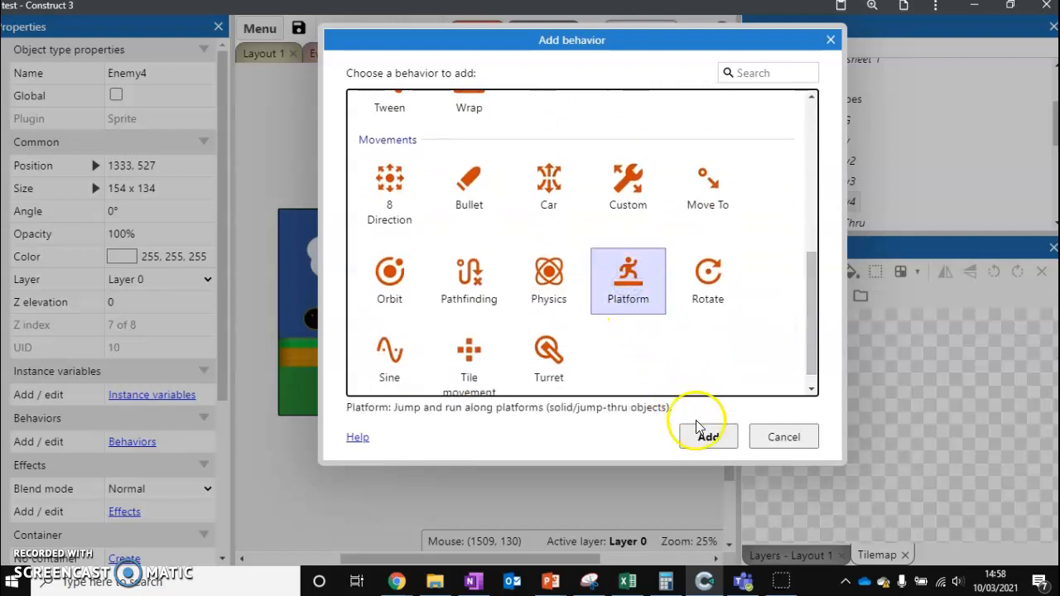
click(708, 437)
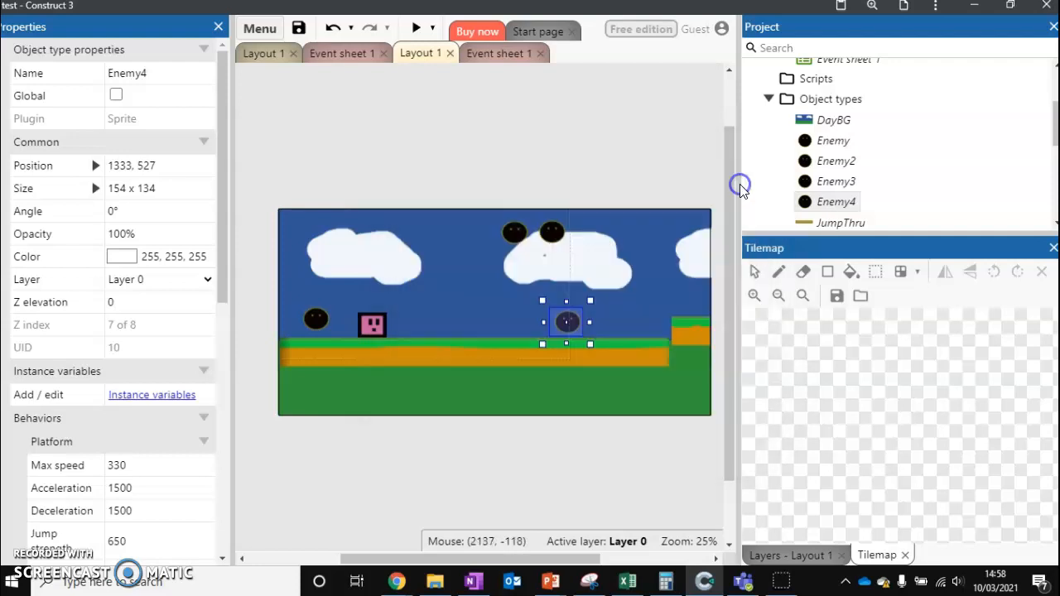
- Add an event condition Enemy4 Compare X greater than Player.X
click(497, 53)
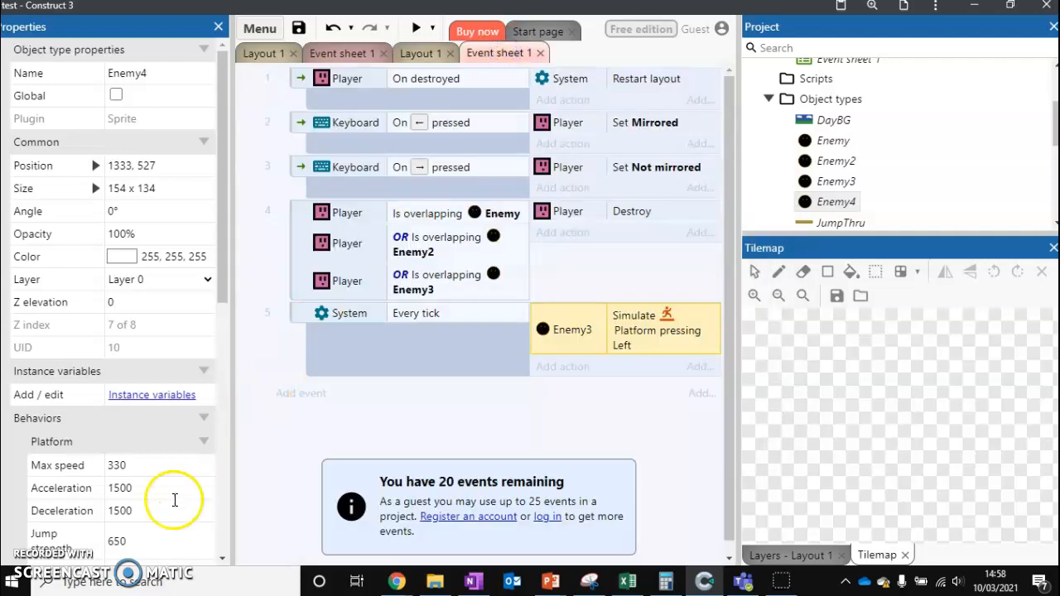
click(301, 394)
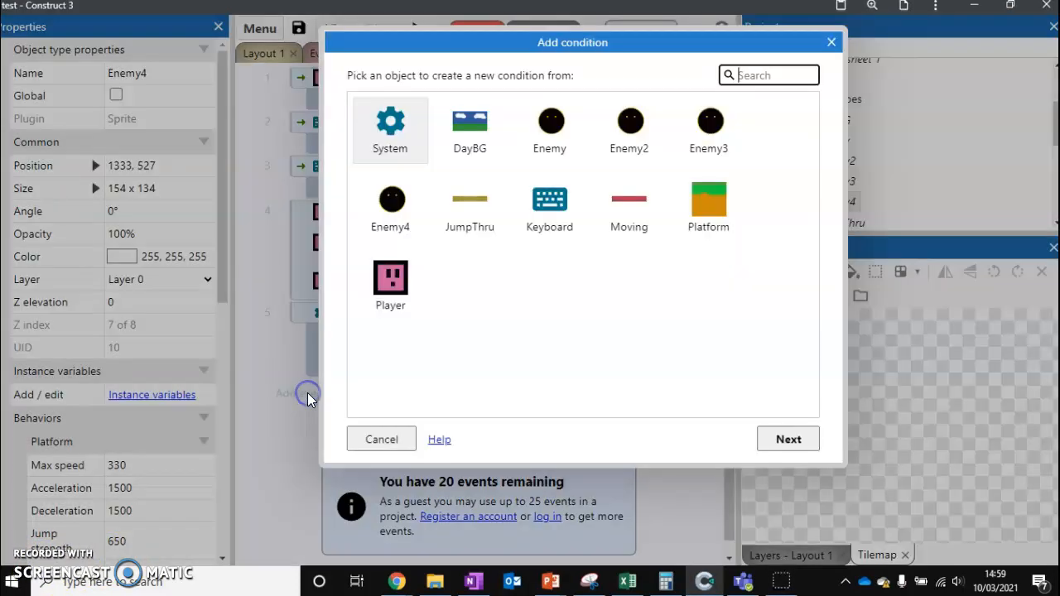
click(391, 209)
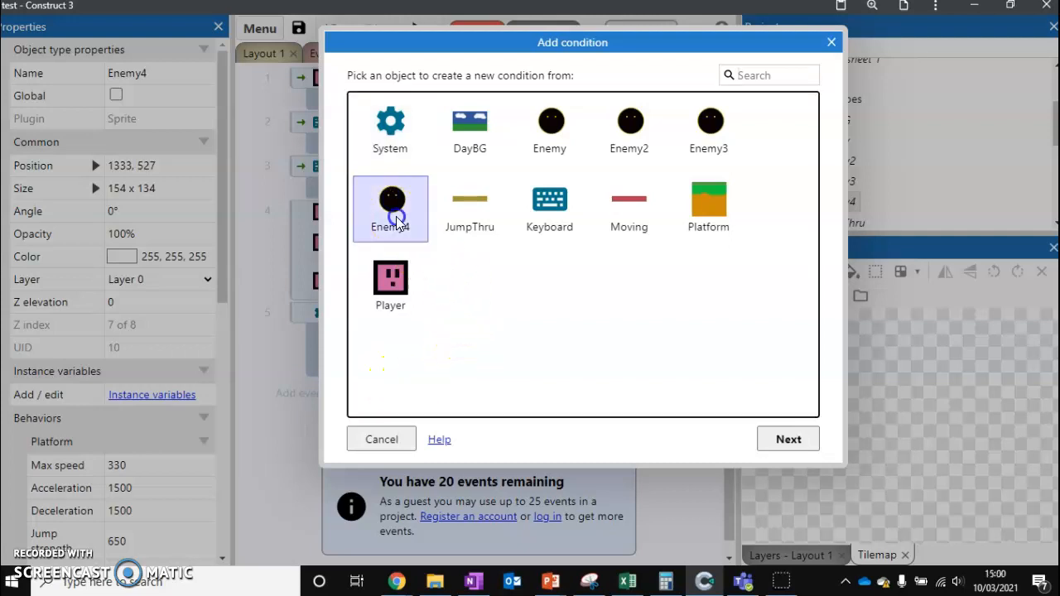
click(391, 209)
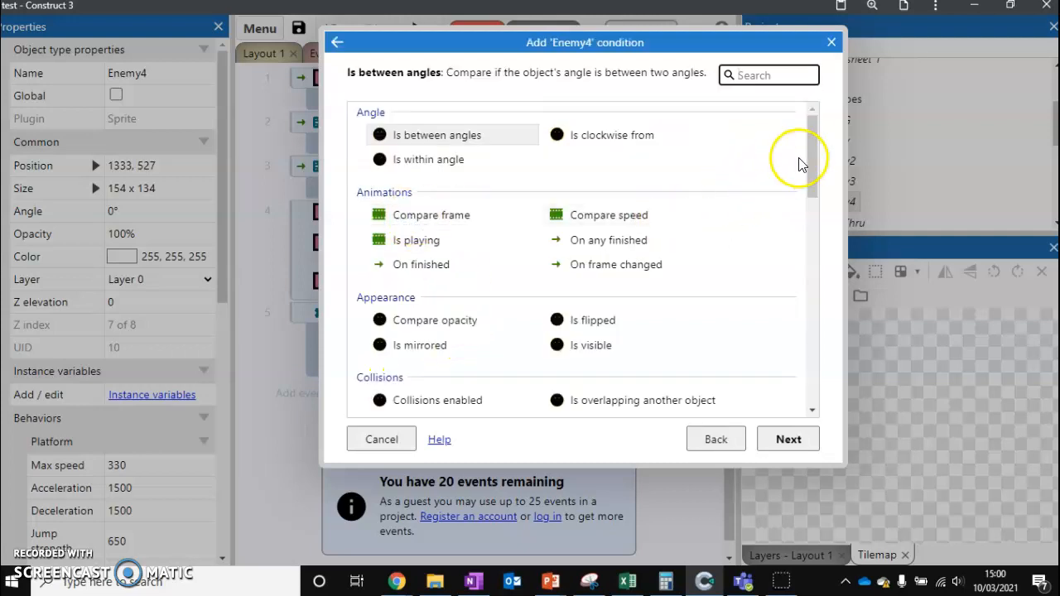
scroll(down, 3)
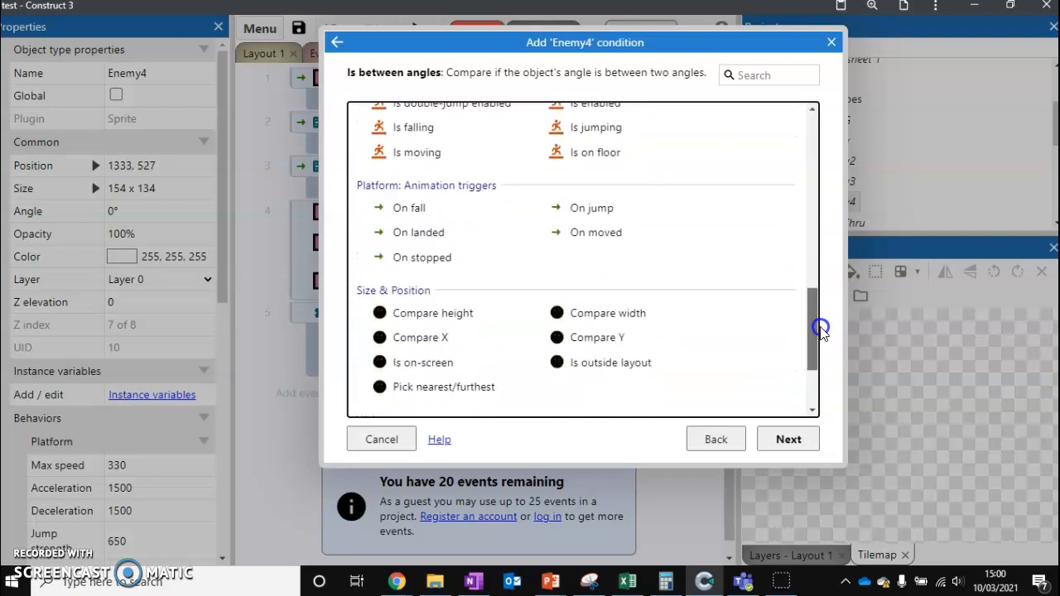
scroll(down, 3)
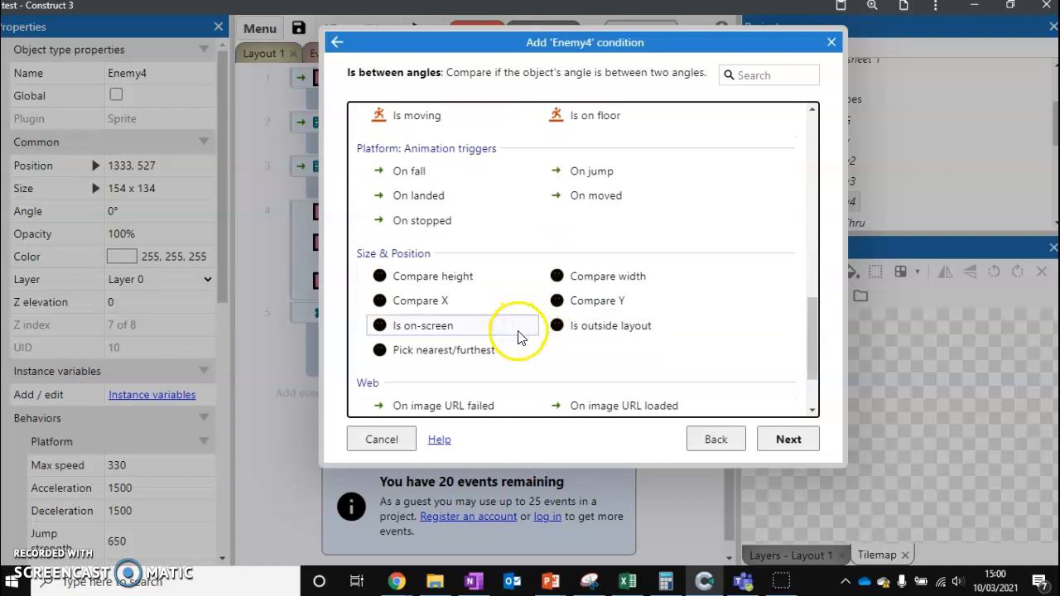
click(421, 302)
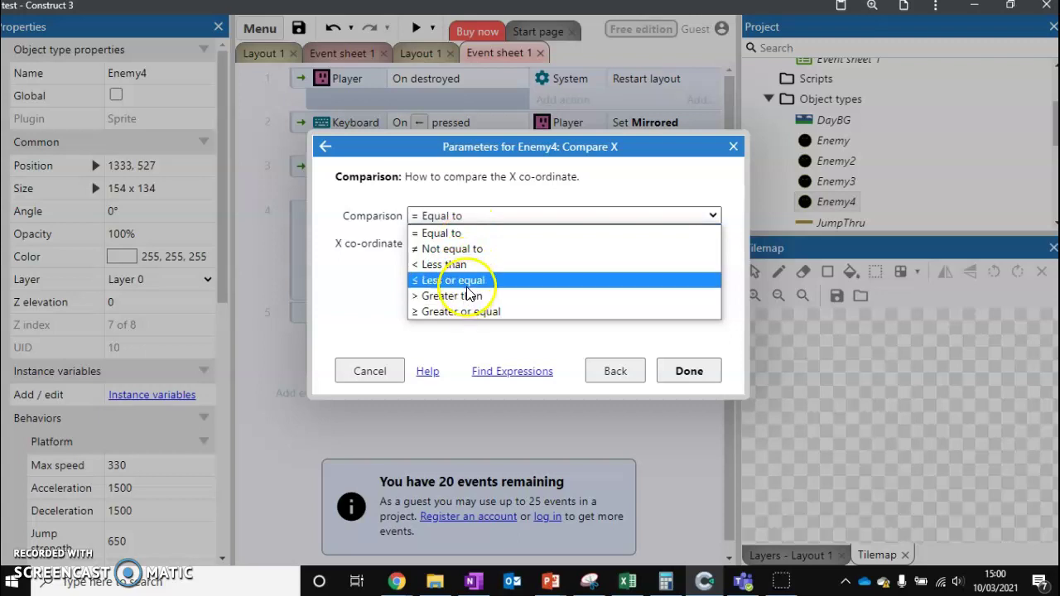
mouse_move(484, 295)
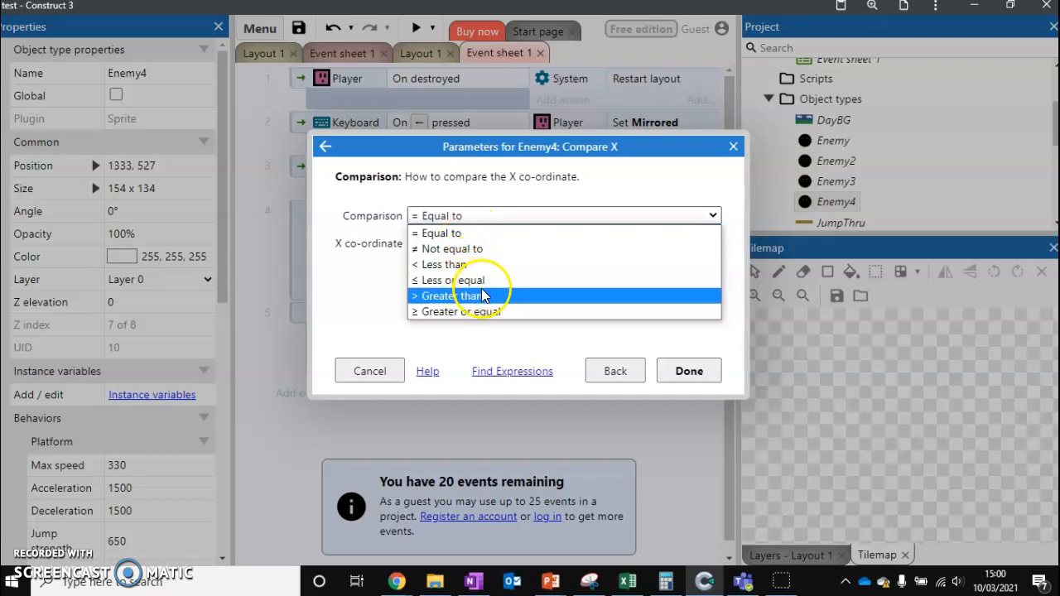
click(456, 295)
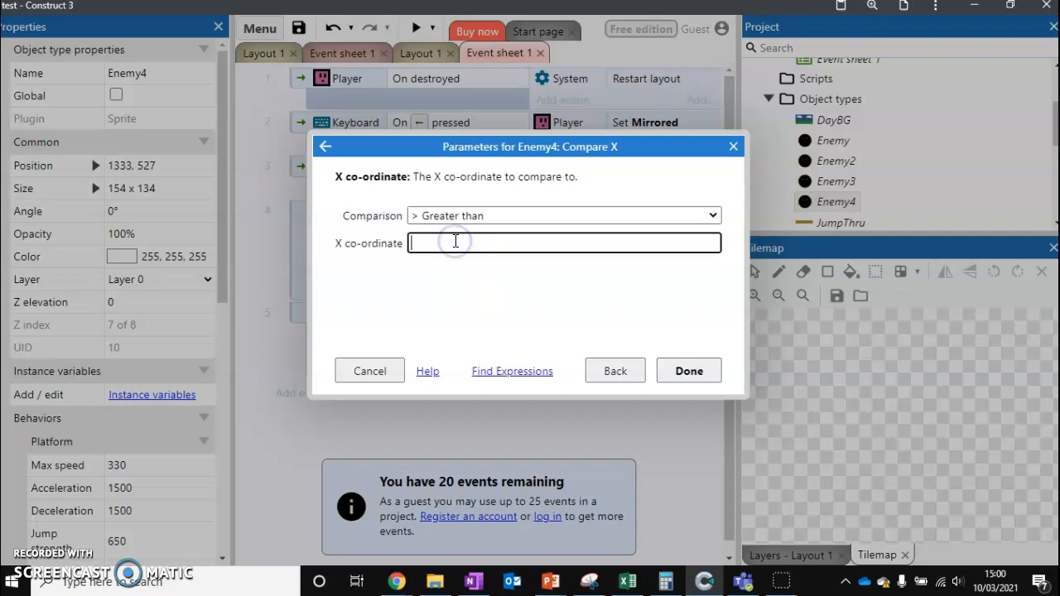
click(512, 371)
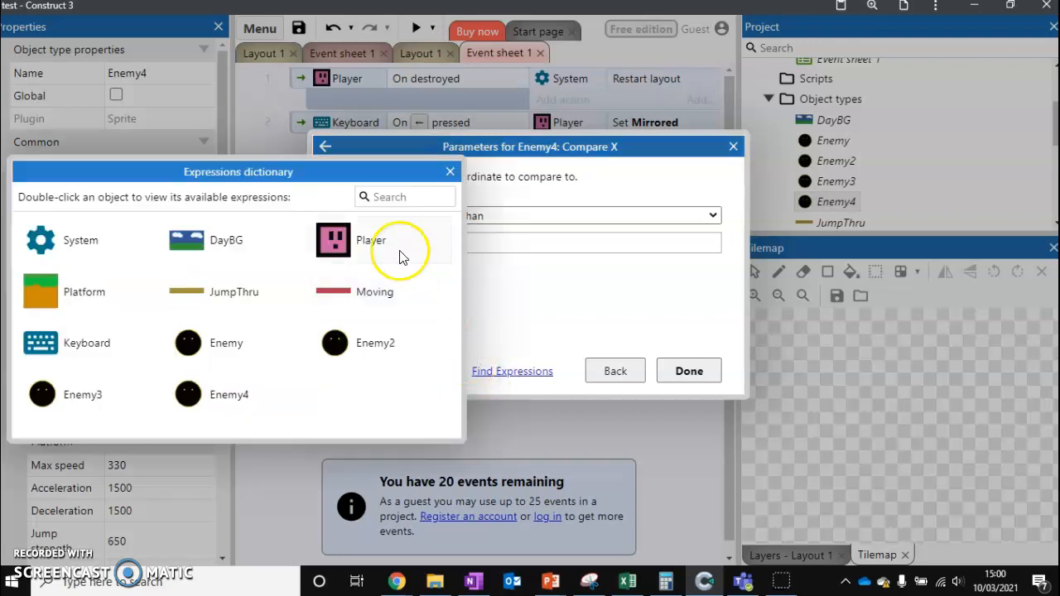
click(371, 240)
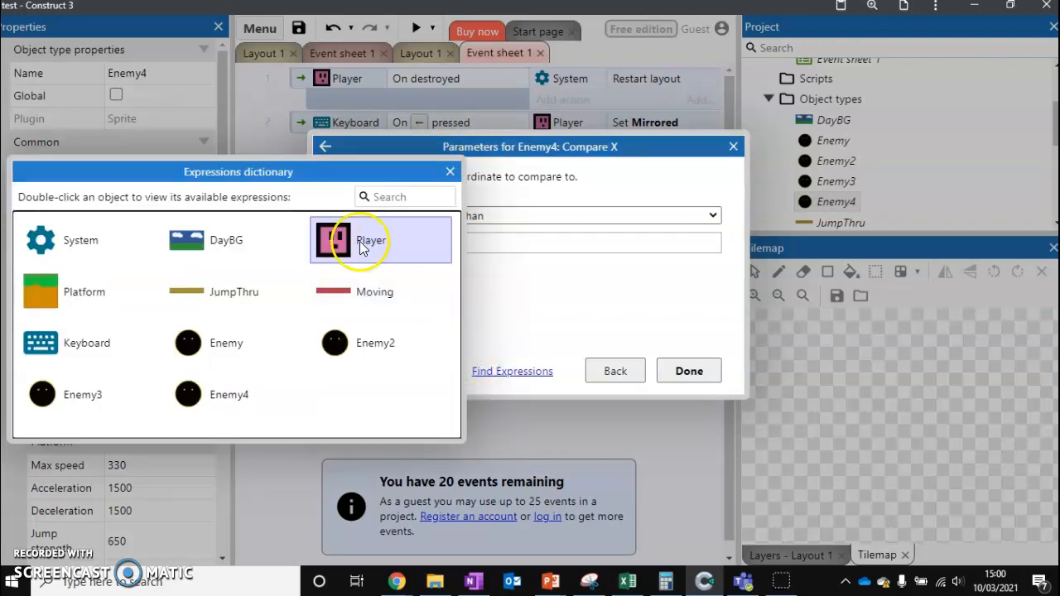
double_click(363, 241)
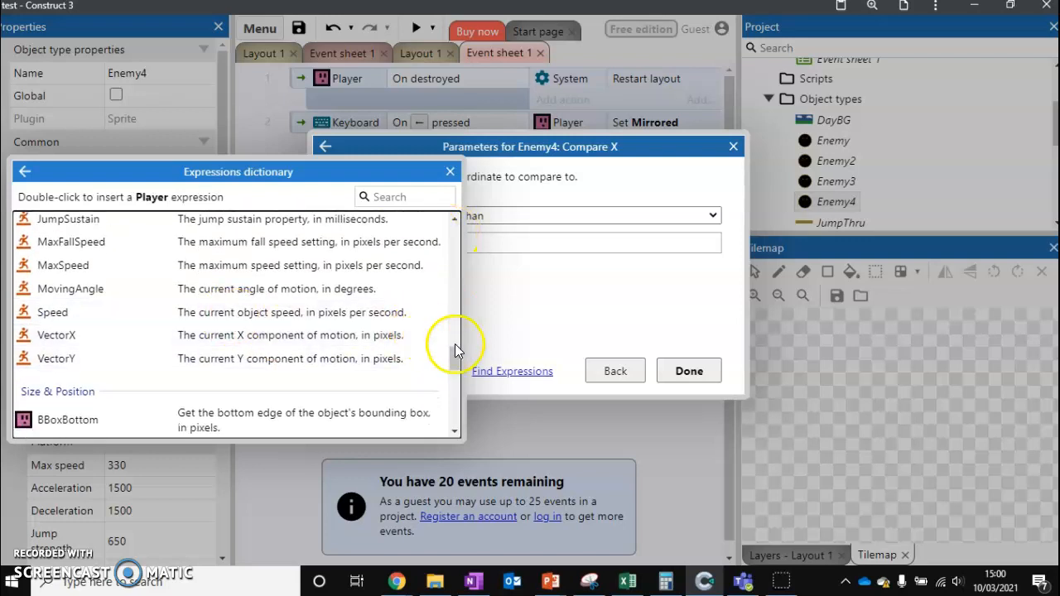
scroll(down, 3)
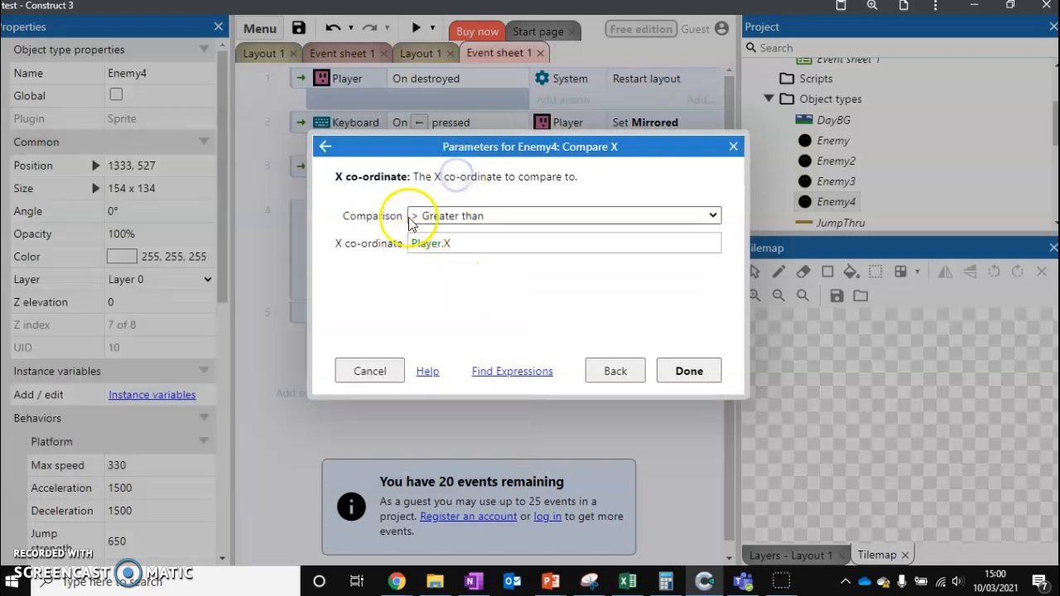
click(689, 371)
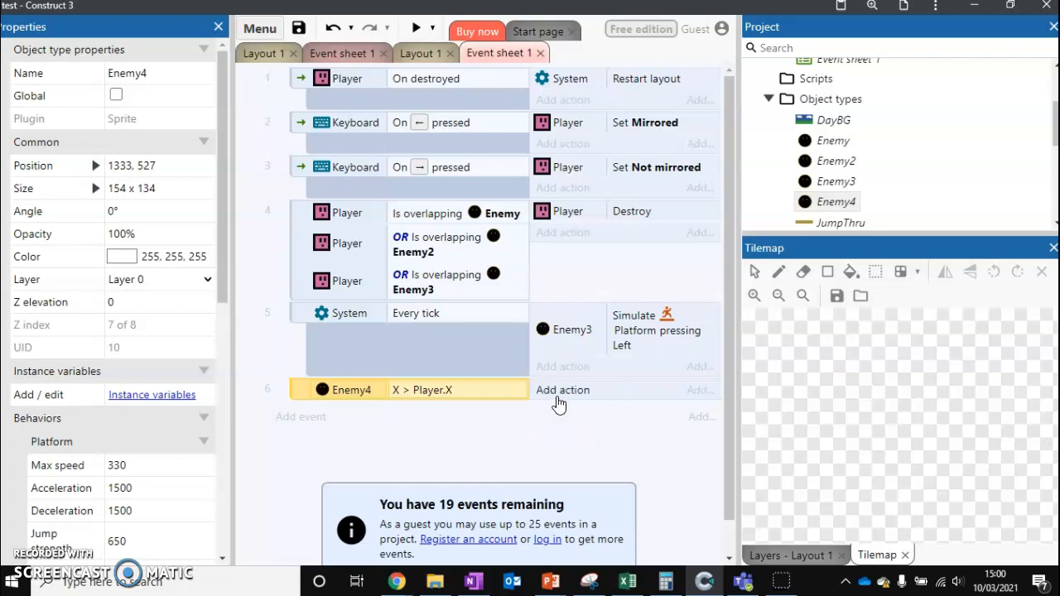
- Give that event the action Enemy4 Platform Simulate control Left
click(563, 391)
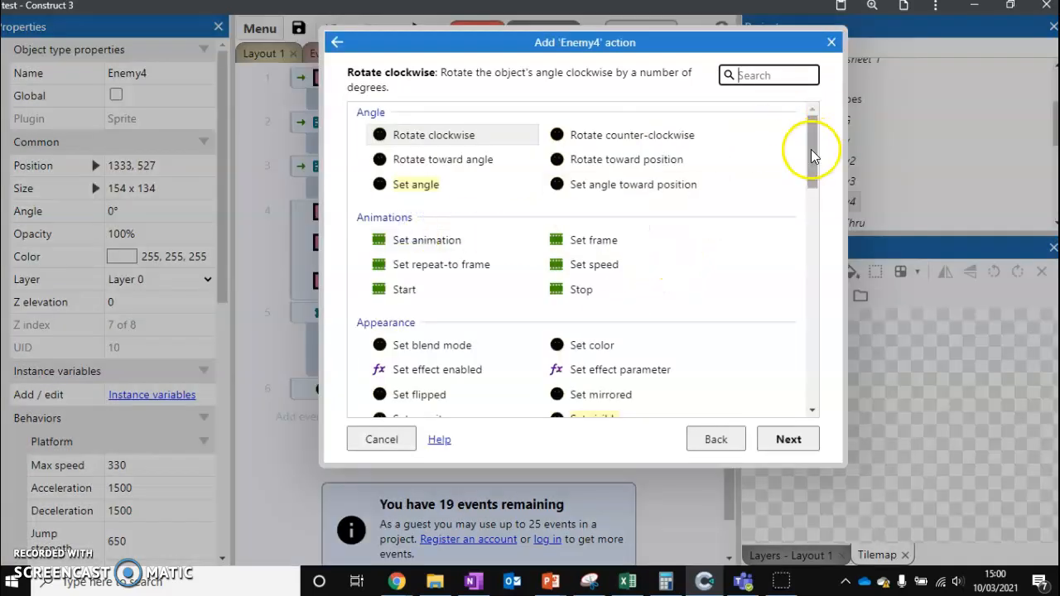
drag(812, 153, 812, 312)
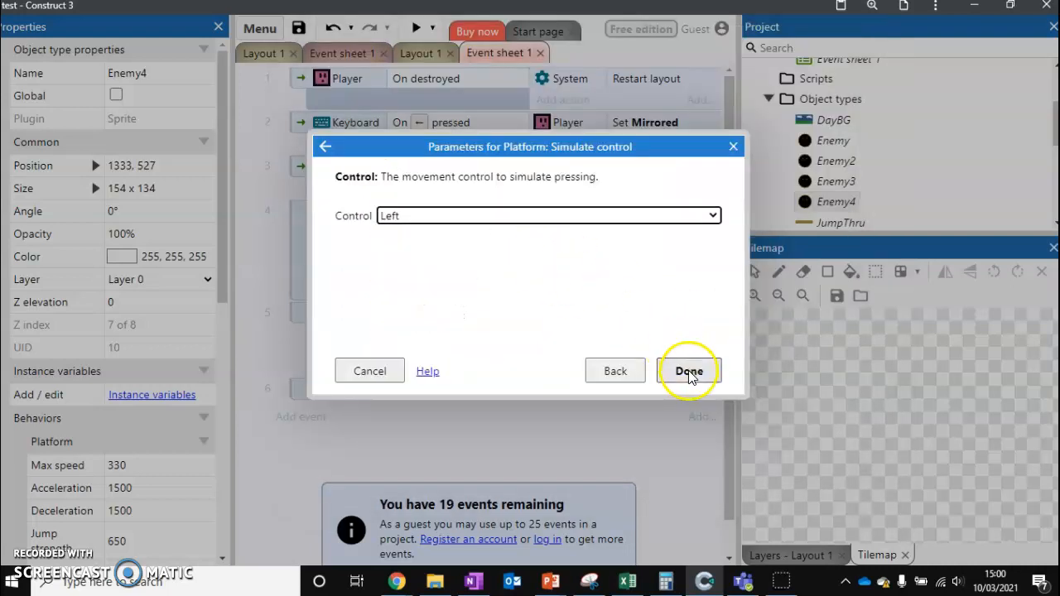
click(689, 371)
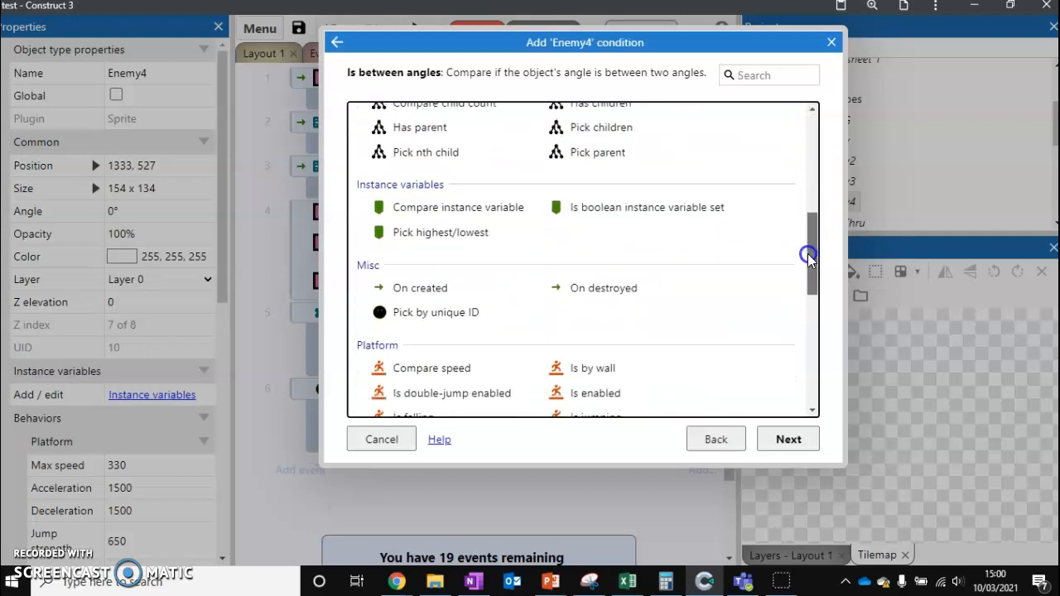
- Add a second condition Enemy4 Compare X less than Player.X
scroll(down, 3)
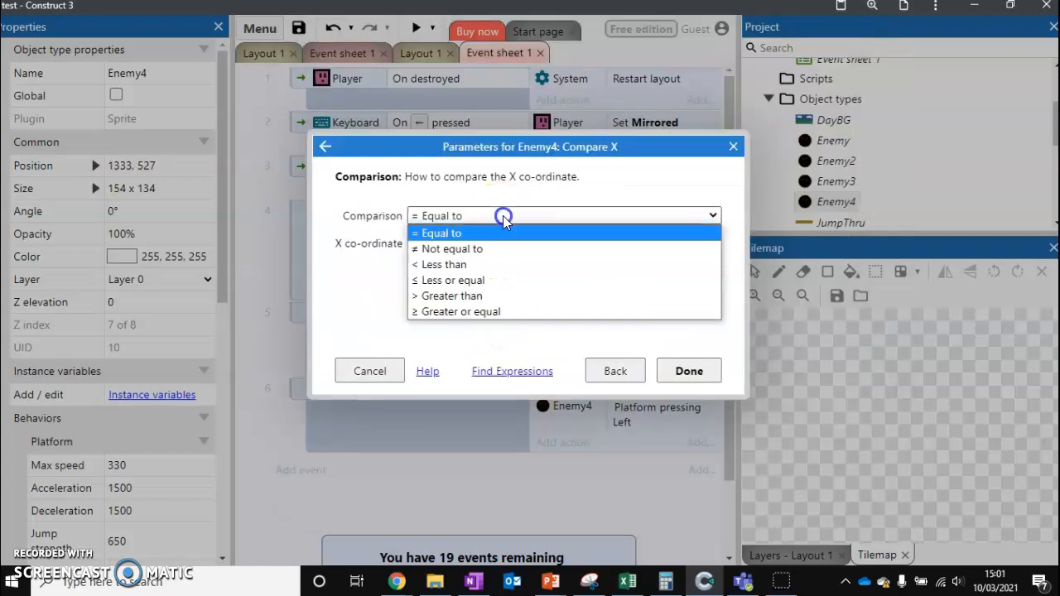
click(444, 265)
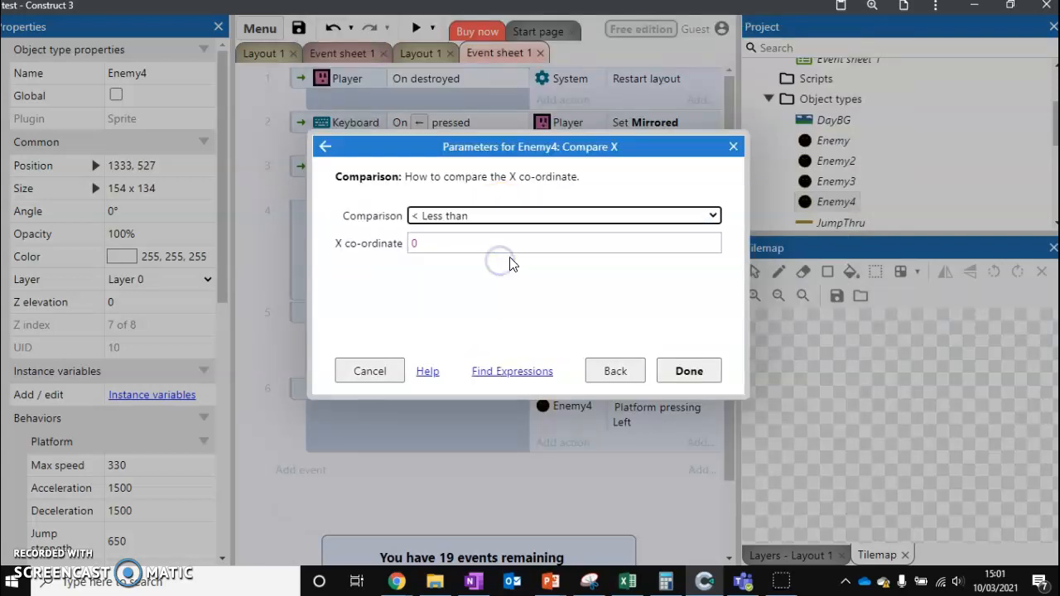
click(563, 242)
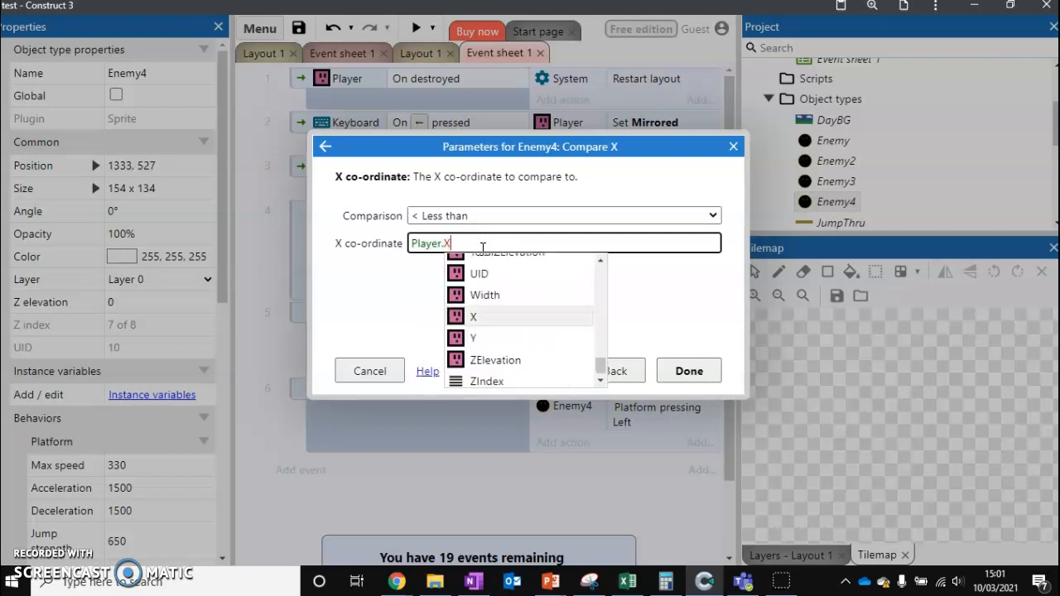
click(474, 317)
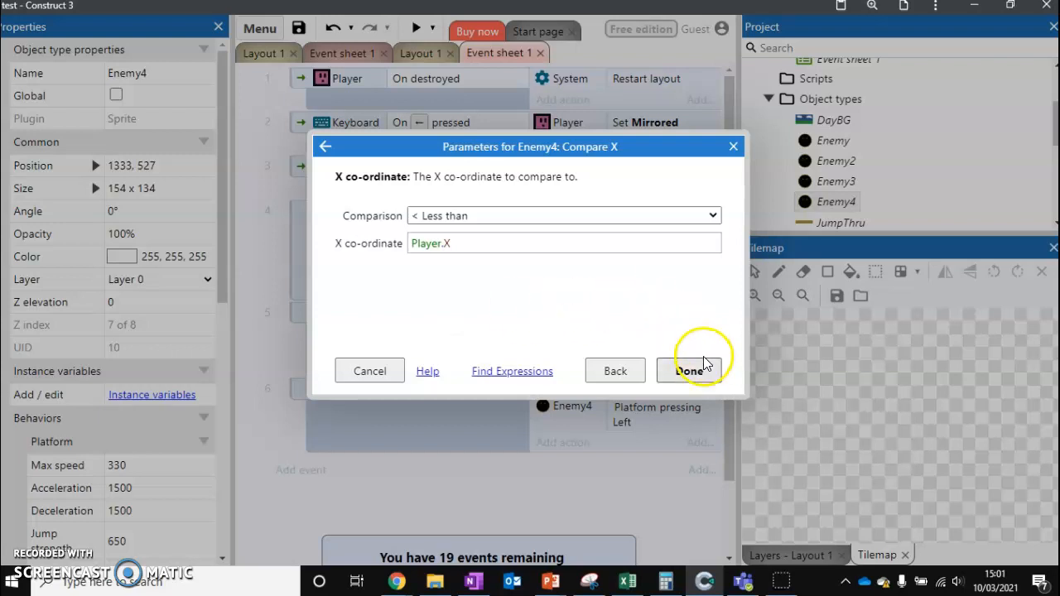
click(692, 371)
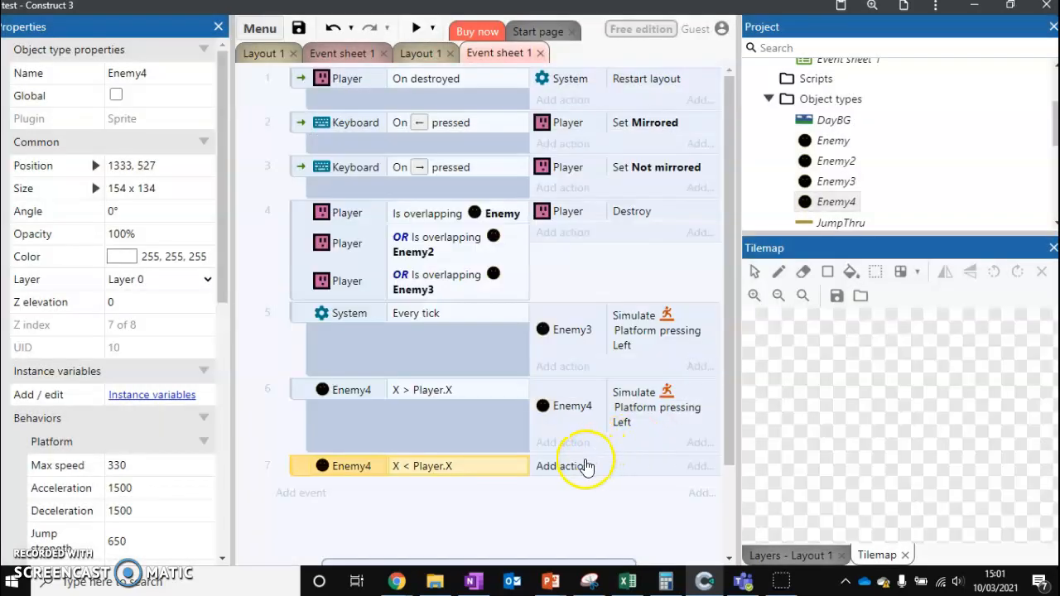
- Give it the action Enemy4 Simulate control Right and return to the layout view
click(563, 466)
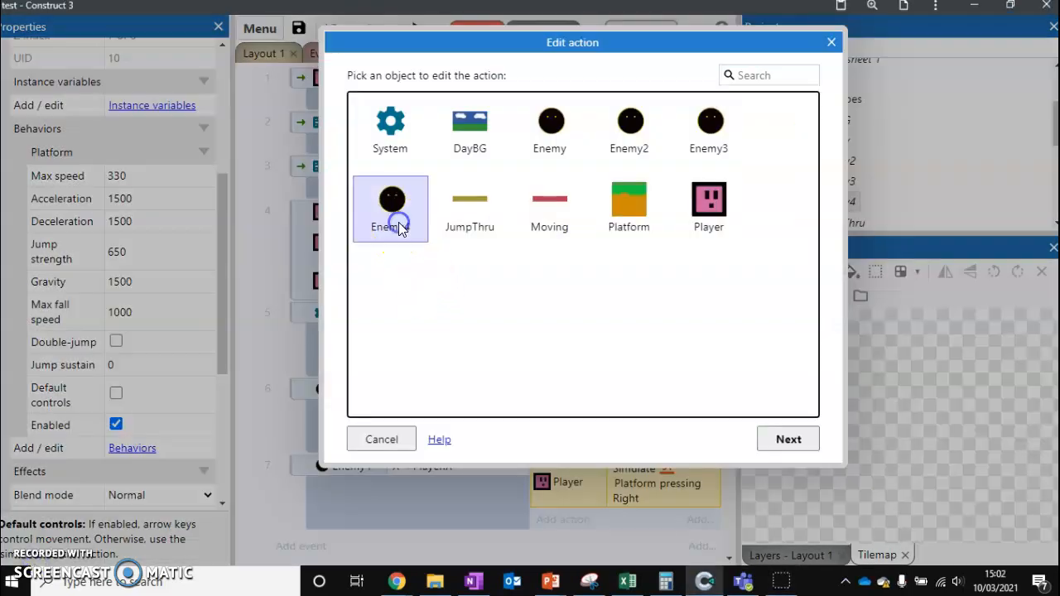
click(789, 439)
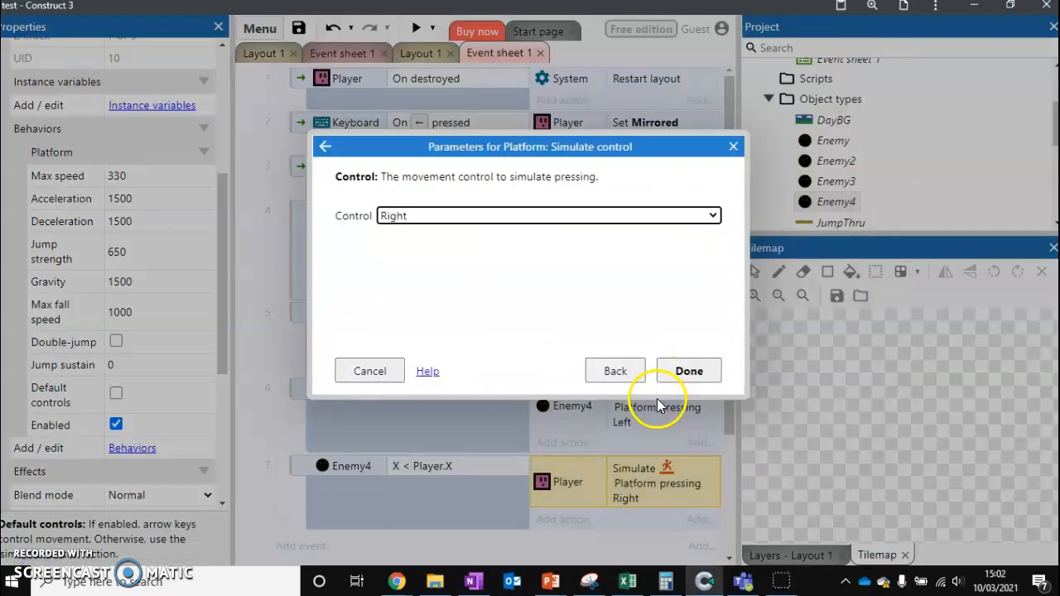
click(689, 371)
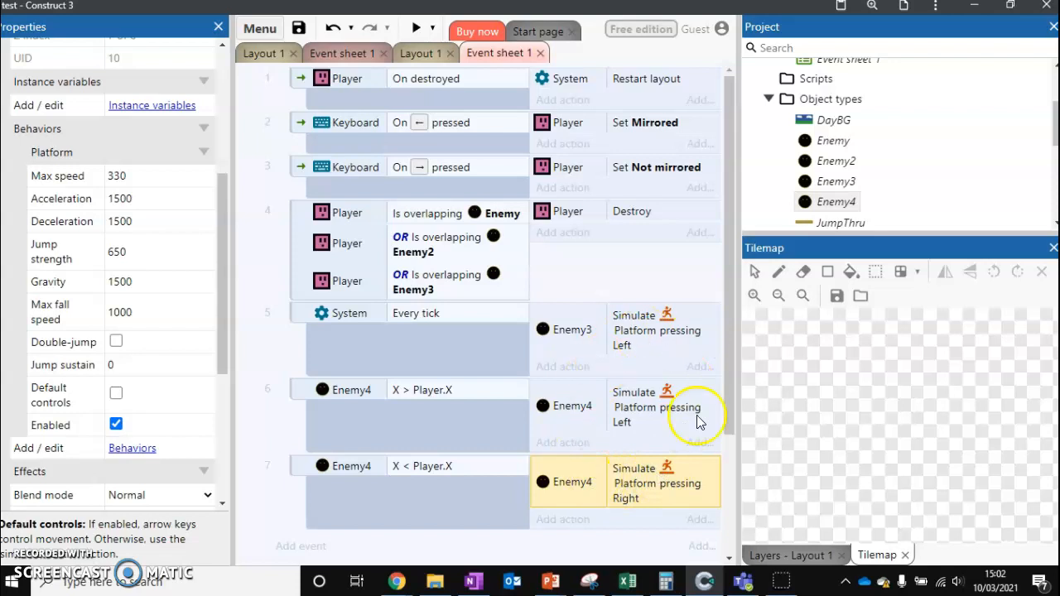
click(419, 53)
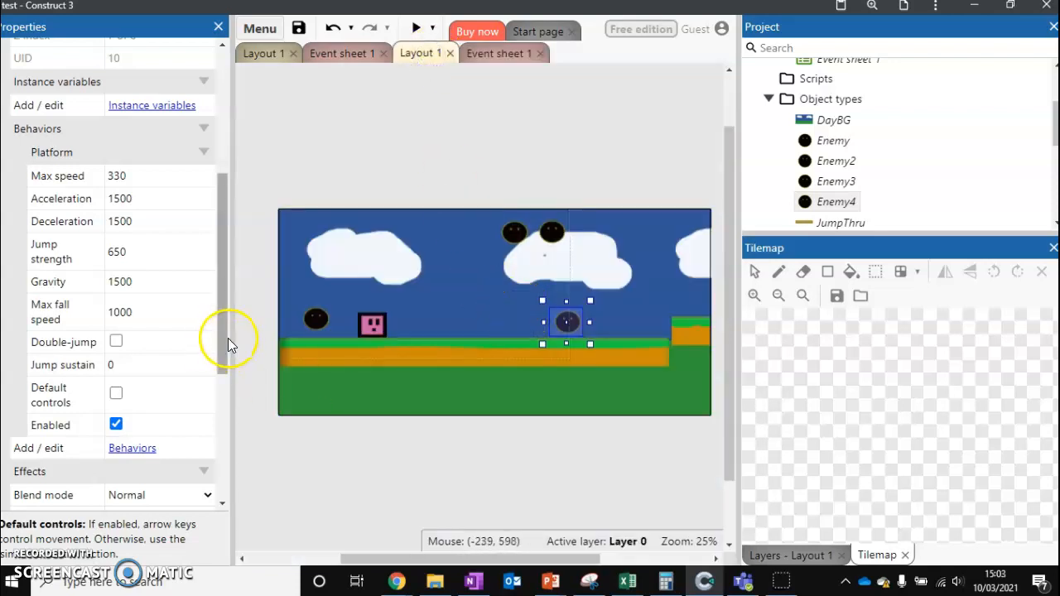
- Change Enemy4's Platform Max speed from 330 to 150 and return to Event sheet 1
scroll(down, 3)
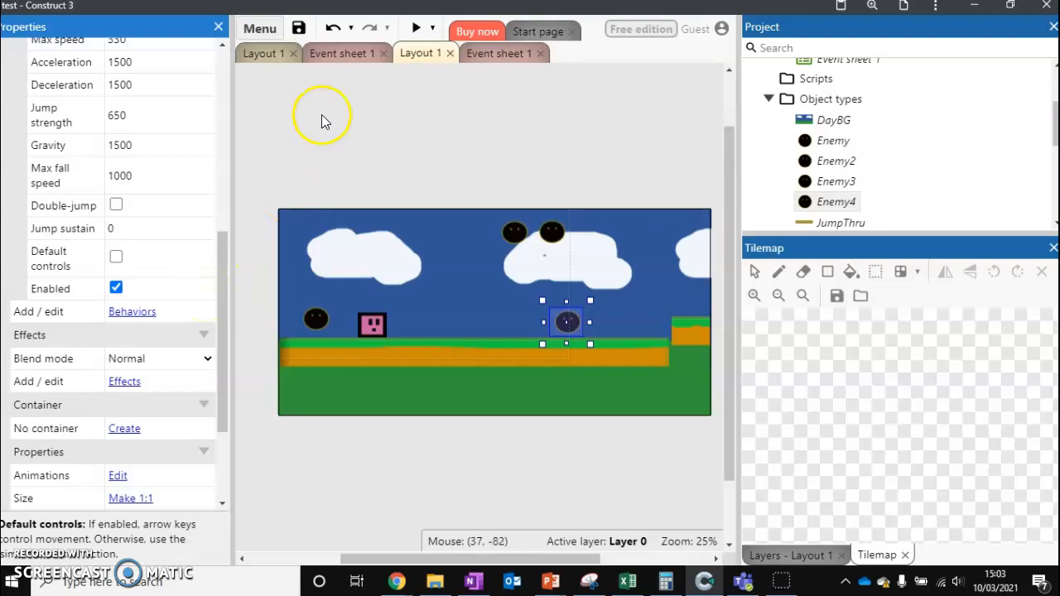
click(419, 26)
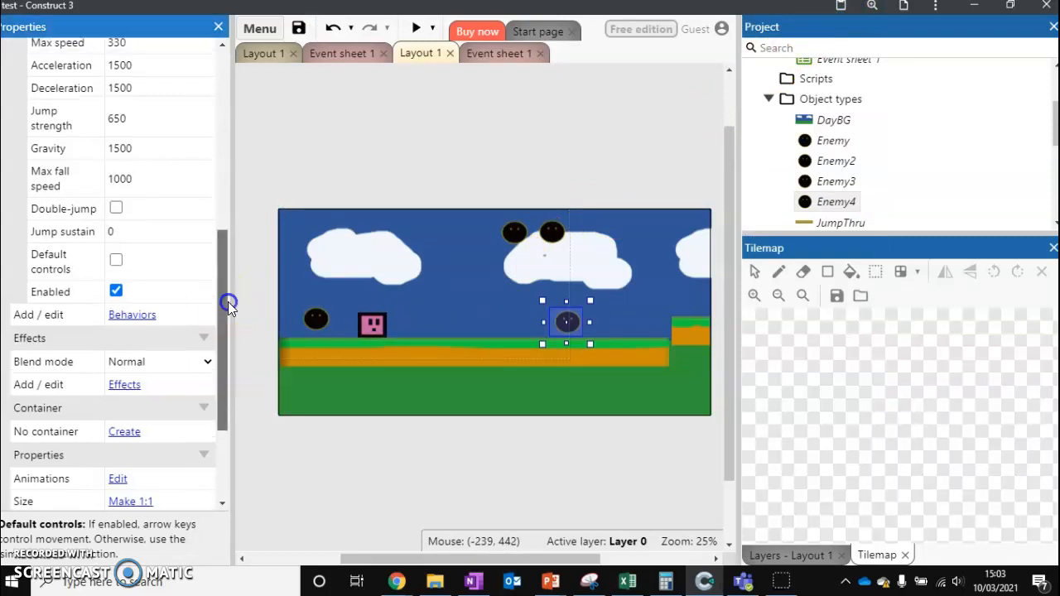
click(158, 177)
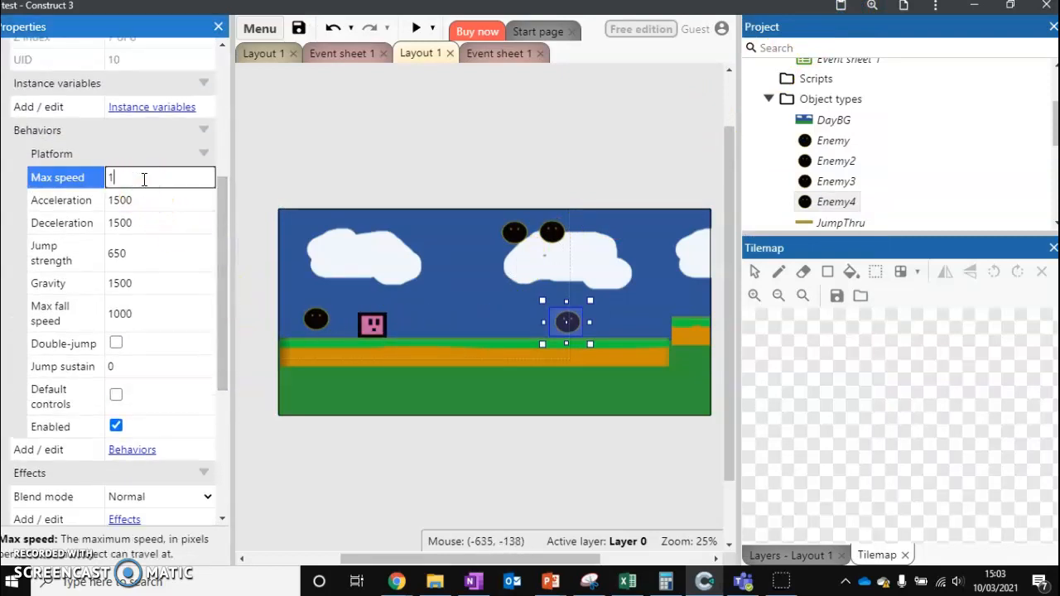
text(50)
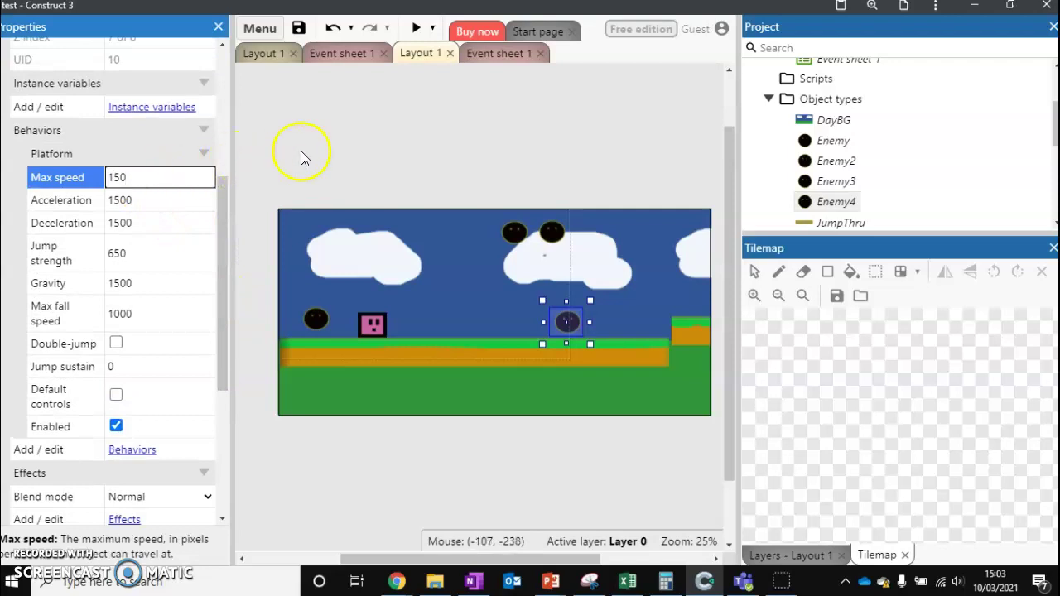
click(500, 53)
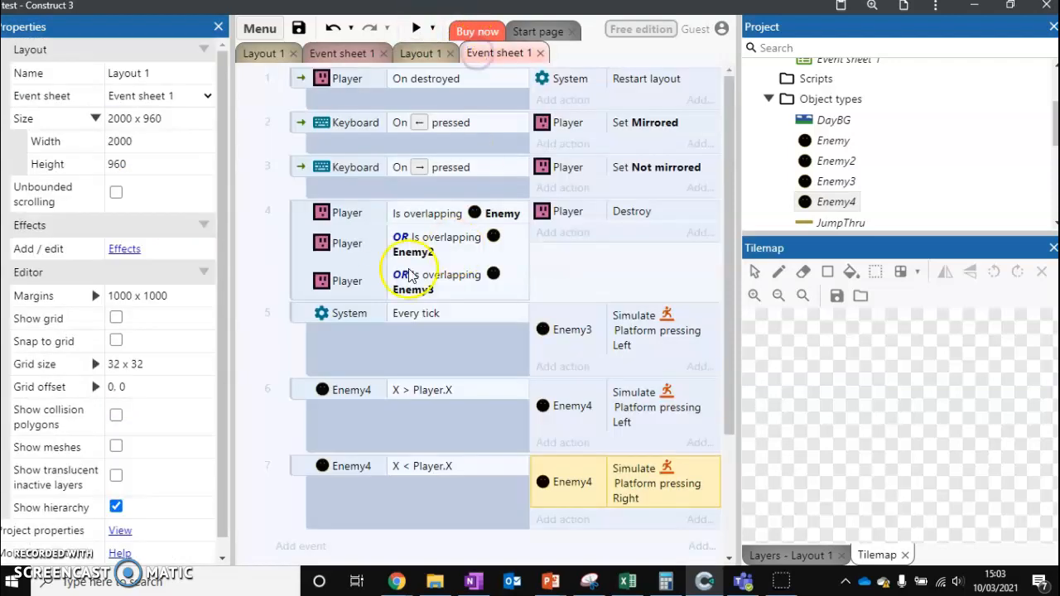
- Add another 'Is overlapping' condition to the Player destroy event and pick Enemy4 as its object
right_click(409, 273)
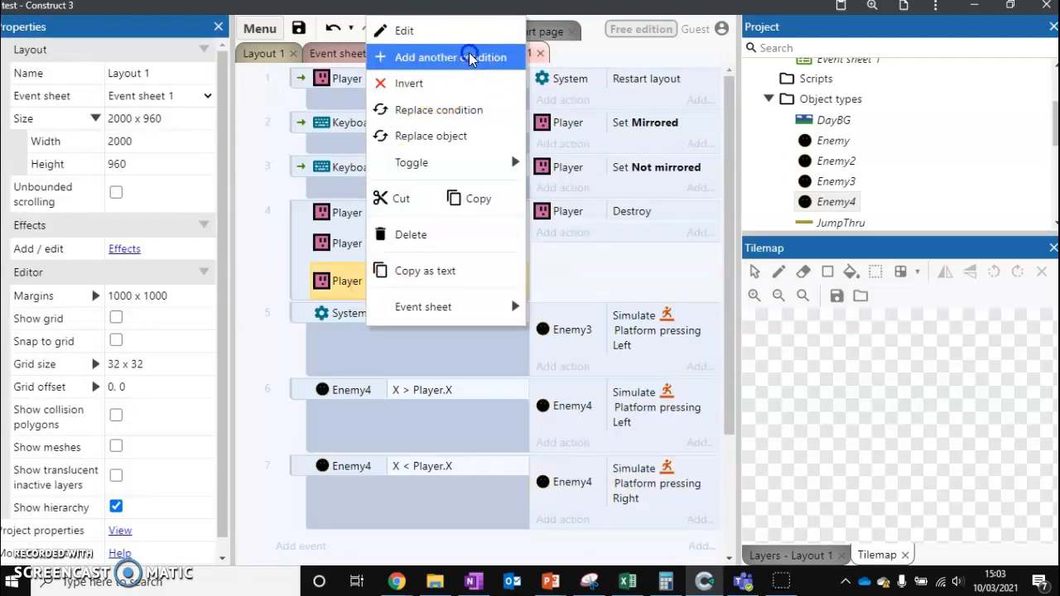
click(443, 57)
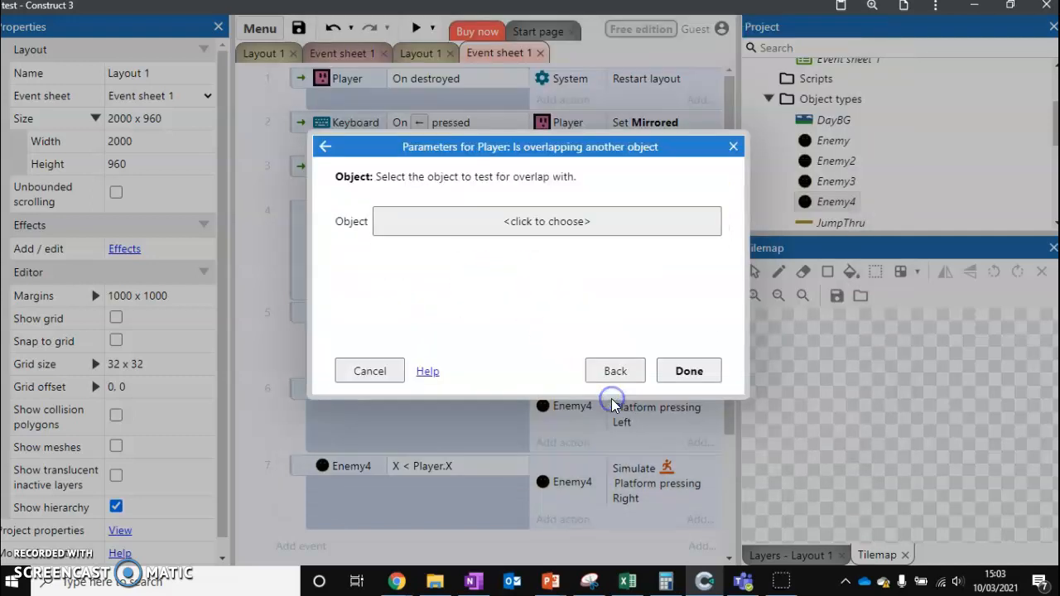
click(546, 222)
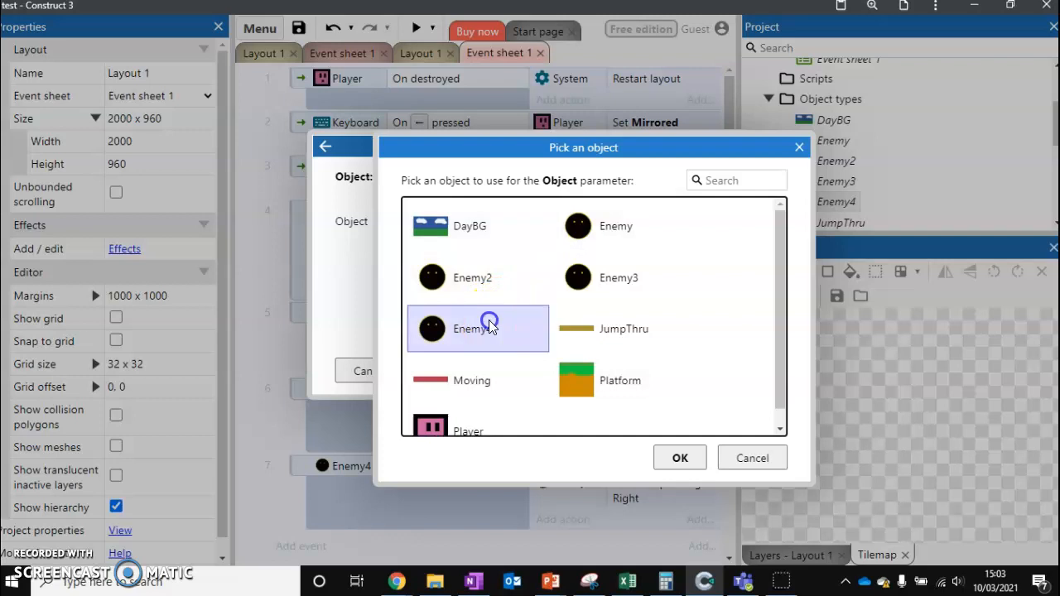